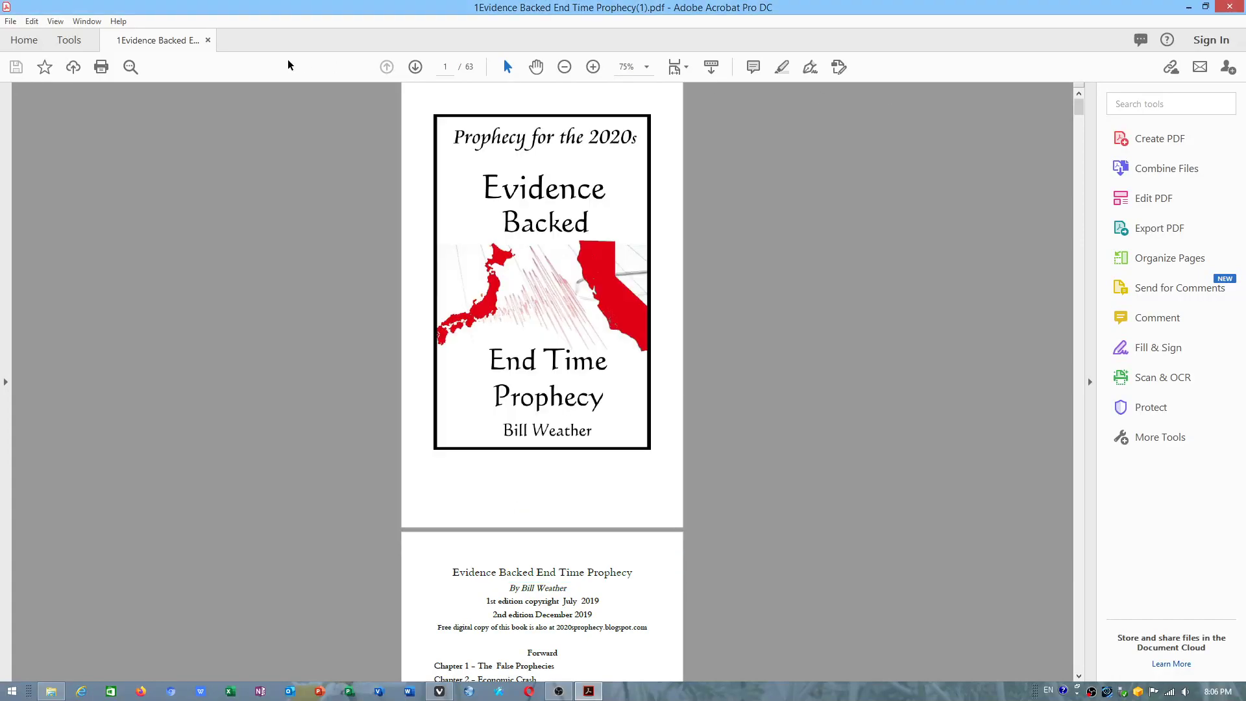
mouse_move(957, 30)
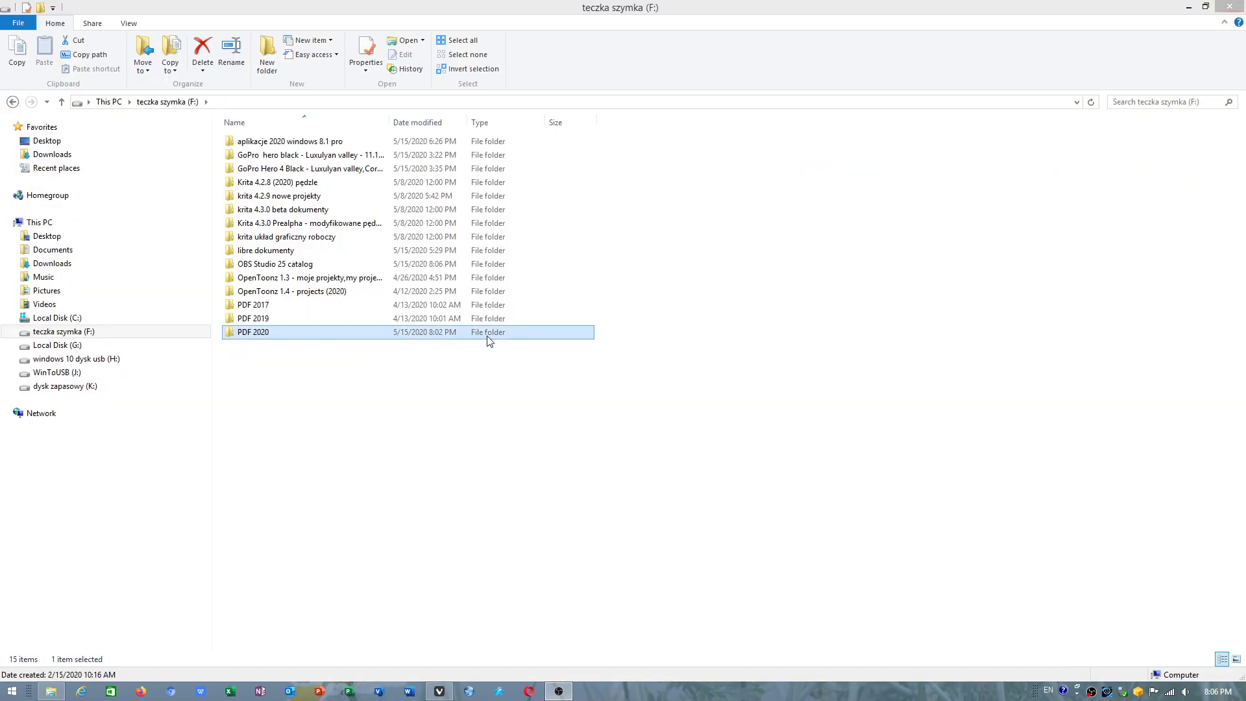
Test the PDF 2020 folder's right-click menu, then close the process monitor window
right_click(254, 332)
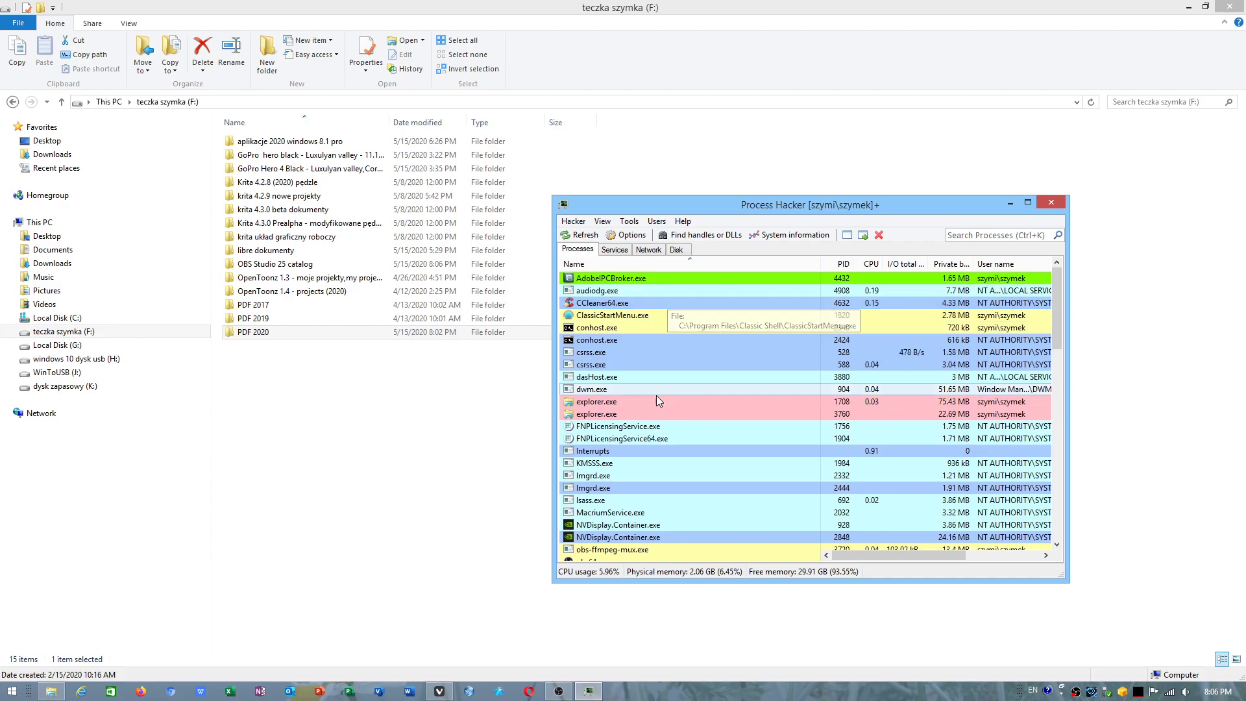
click(254, 331)
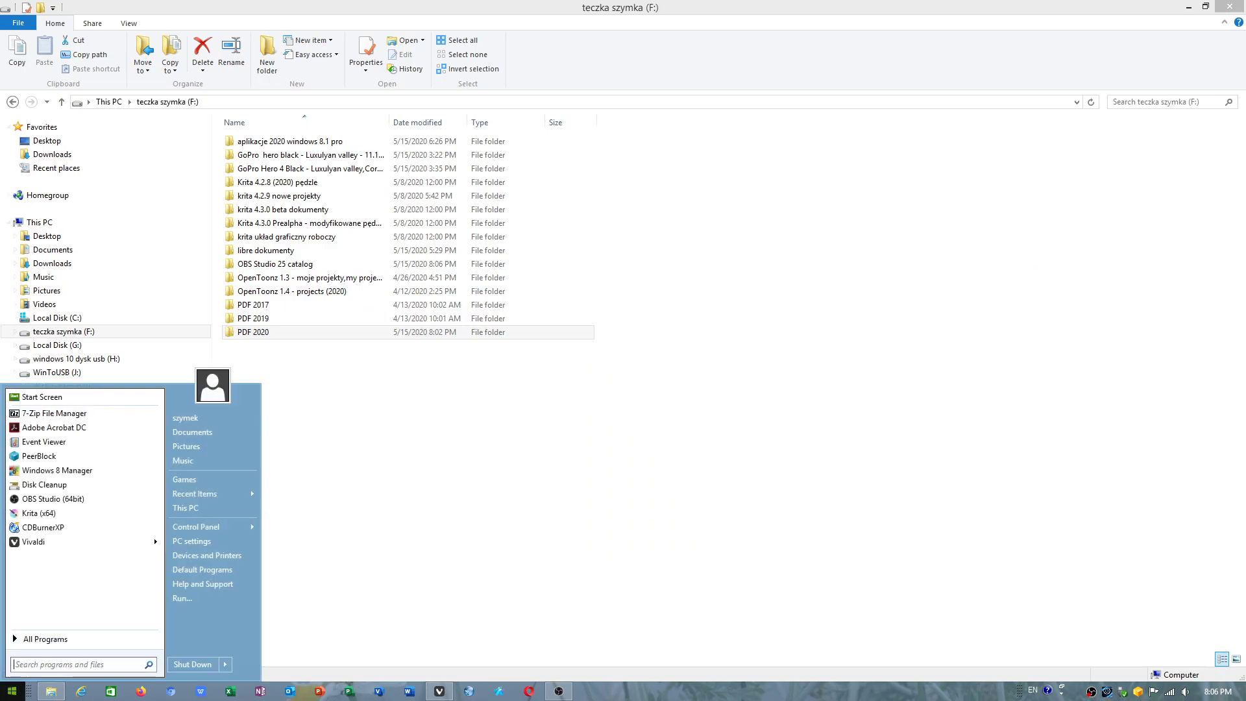
Search the Start menu for regedit and launch regedit.exe
text(h)
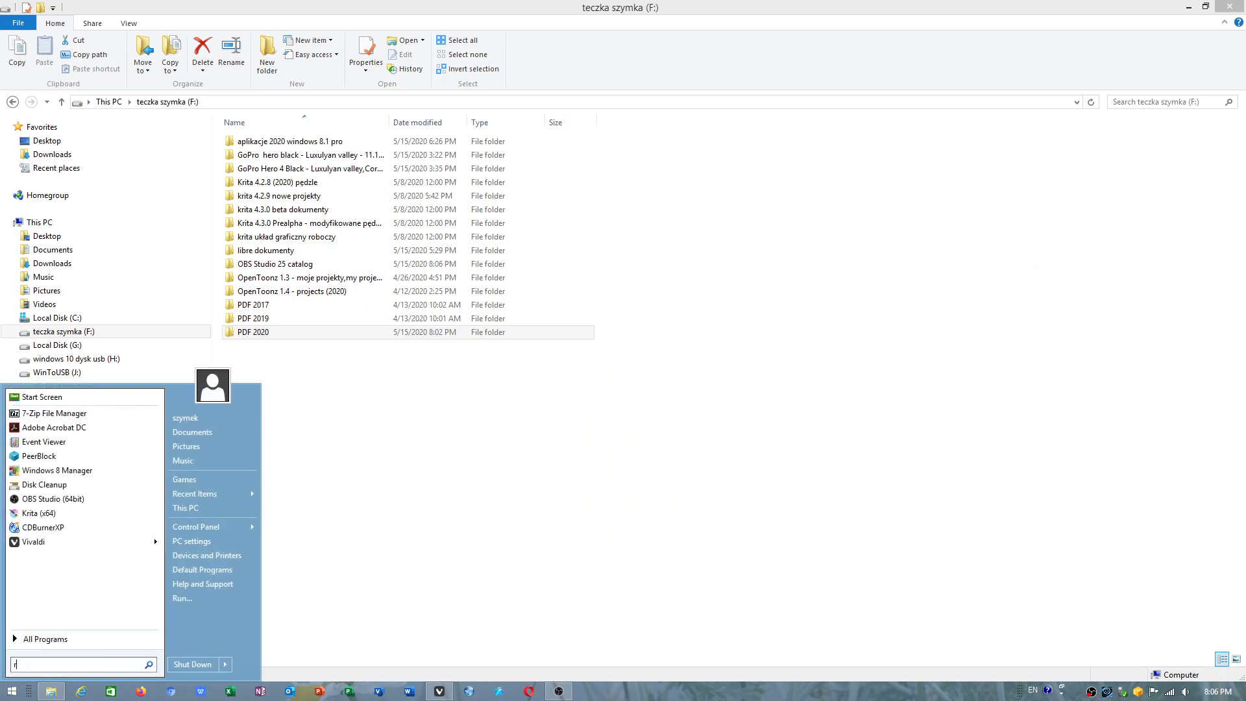
text(regedi)
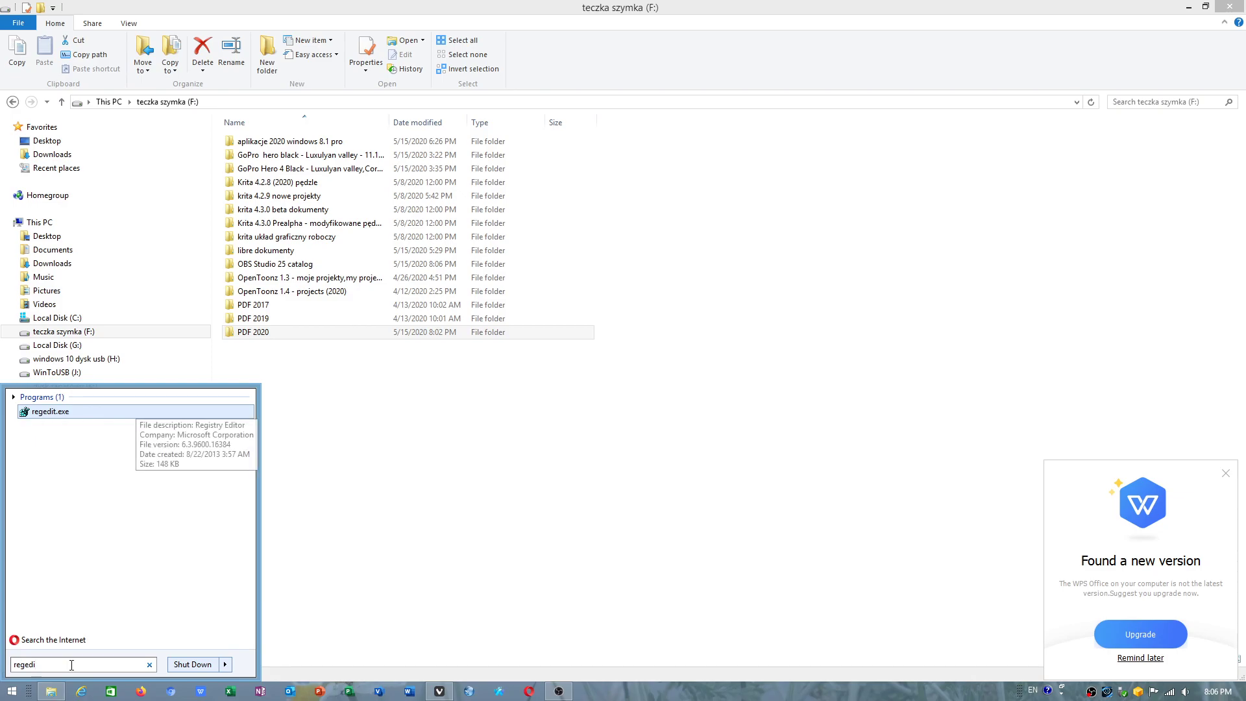
click(47, 411)
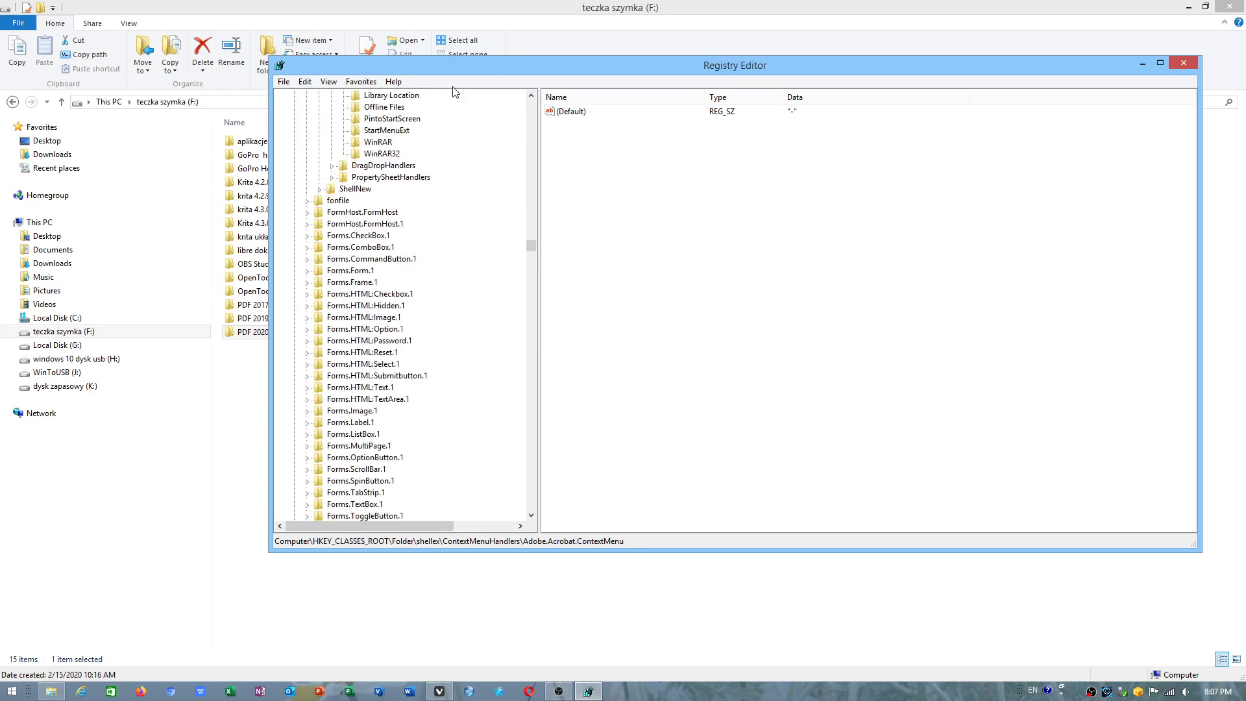
mouse_move(561, 323)
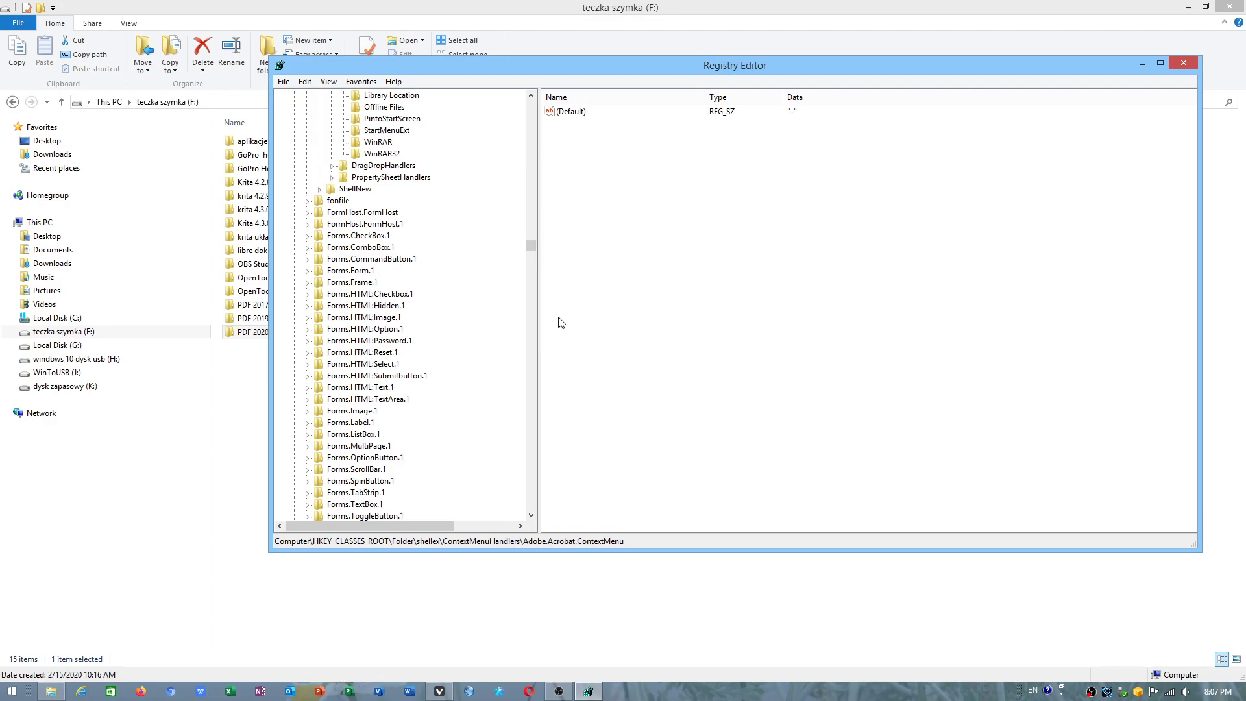
mouse_move(535, 249)
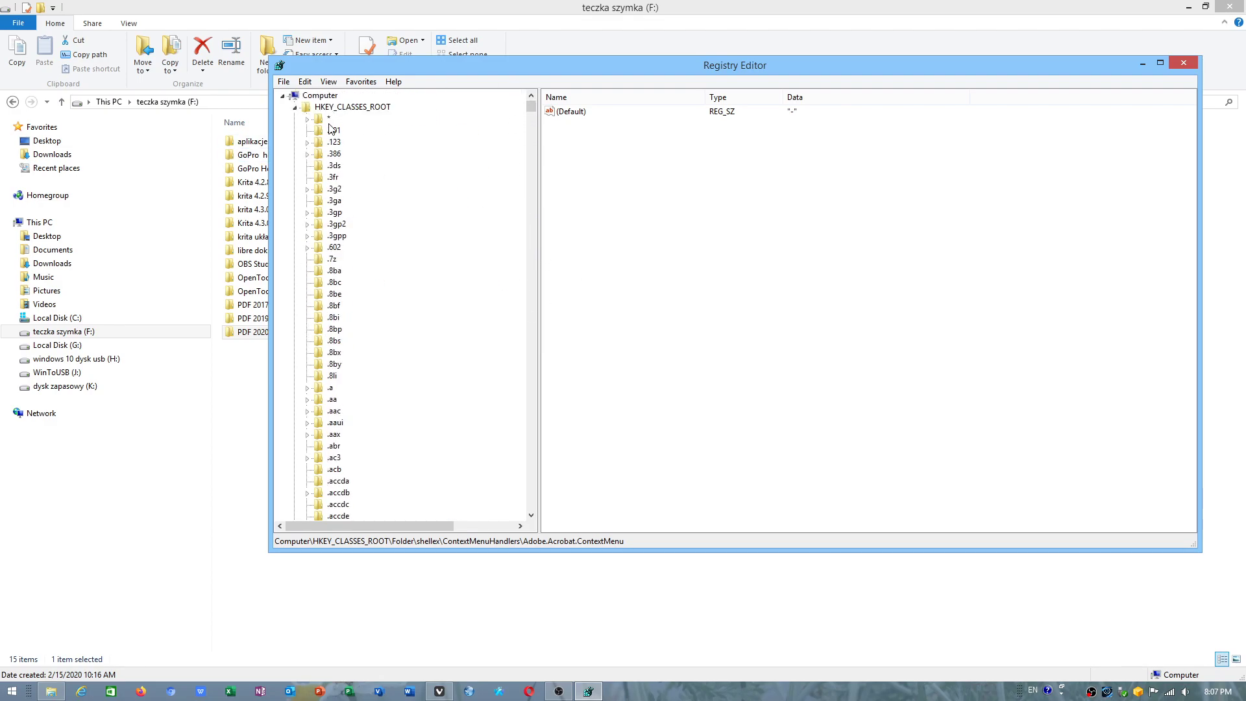
Collapse HKEY_CLASSES_ROOT and HKEY_CURRENT_USER, leaving HKEY_CLASSES_ROOT selected
click(307, 108)
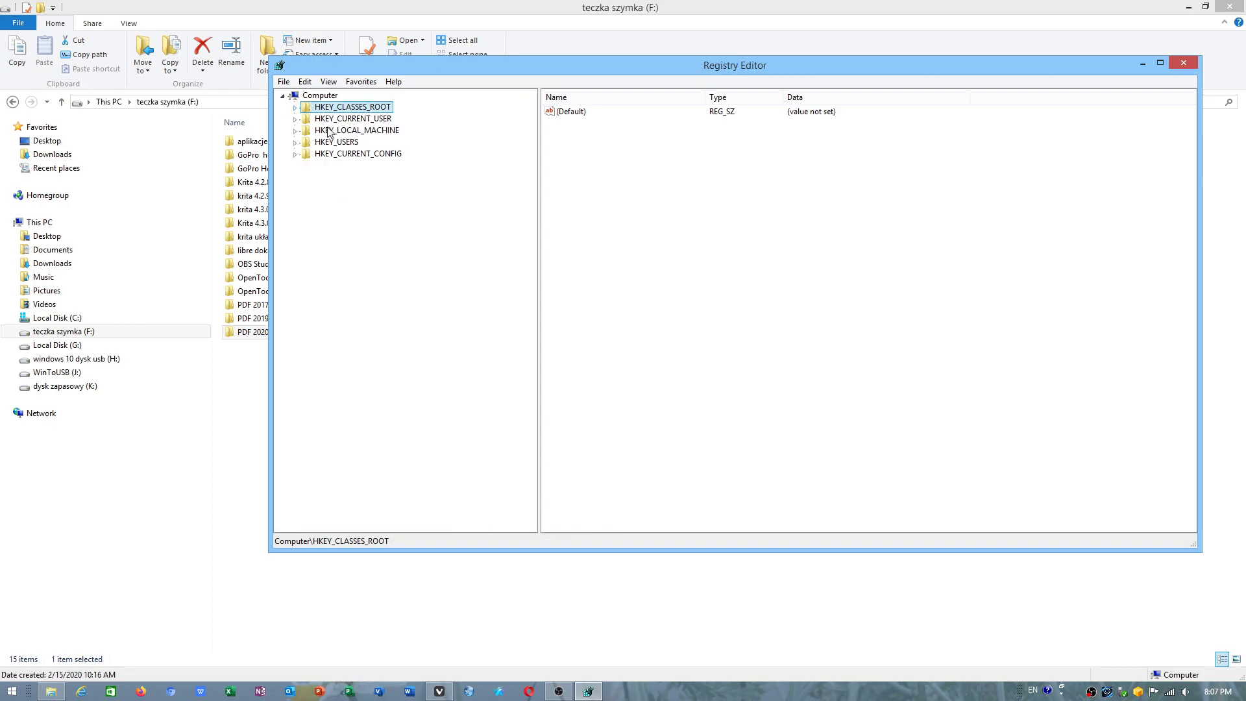
click(351, 118)
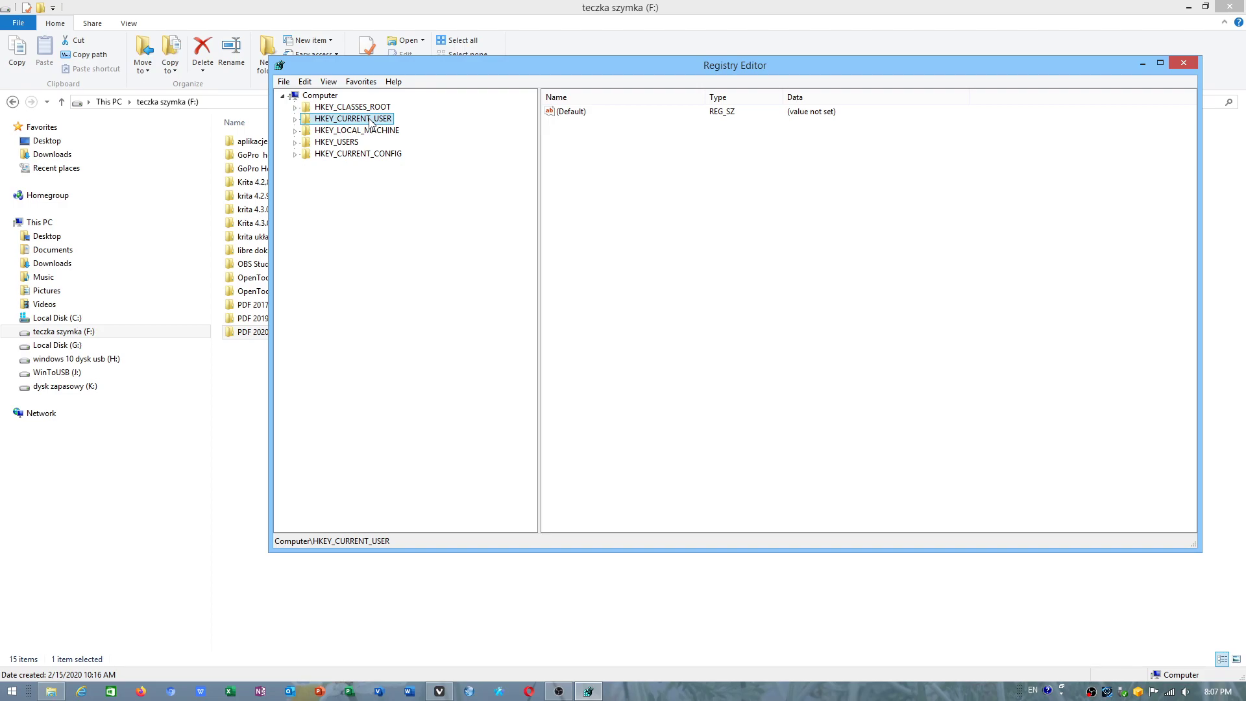
click(349, 107)
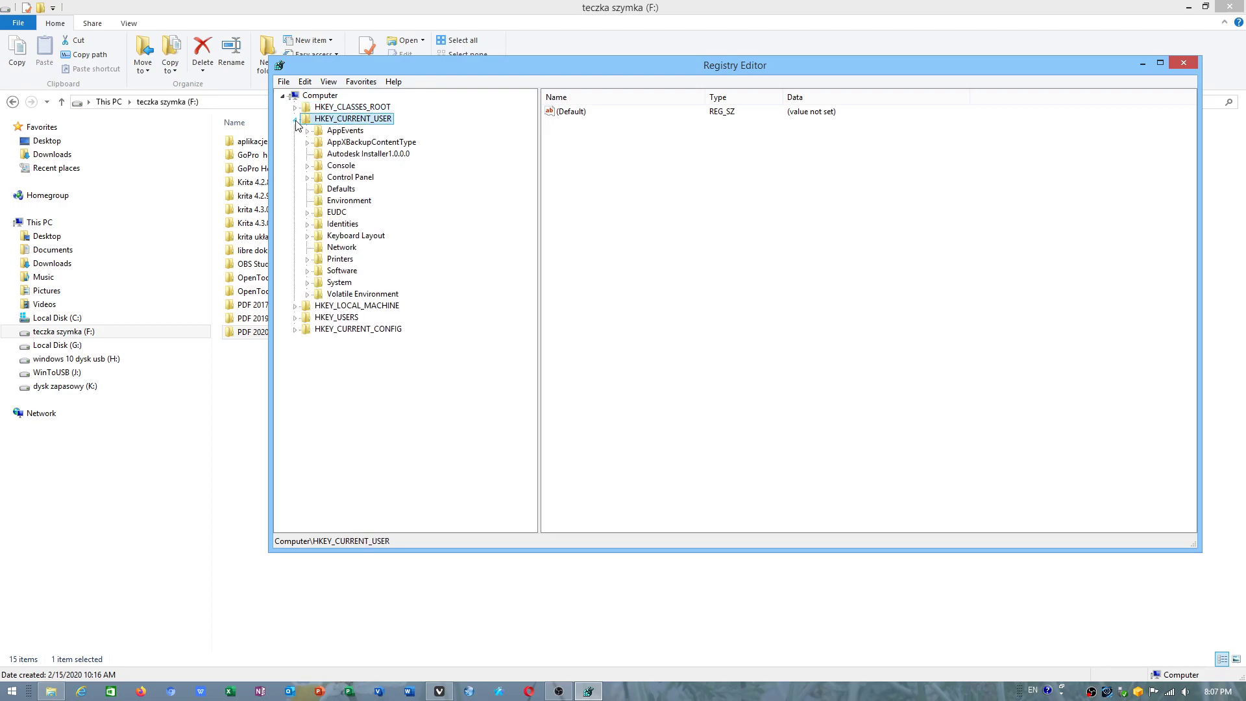
click(302, 118)
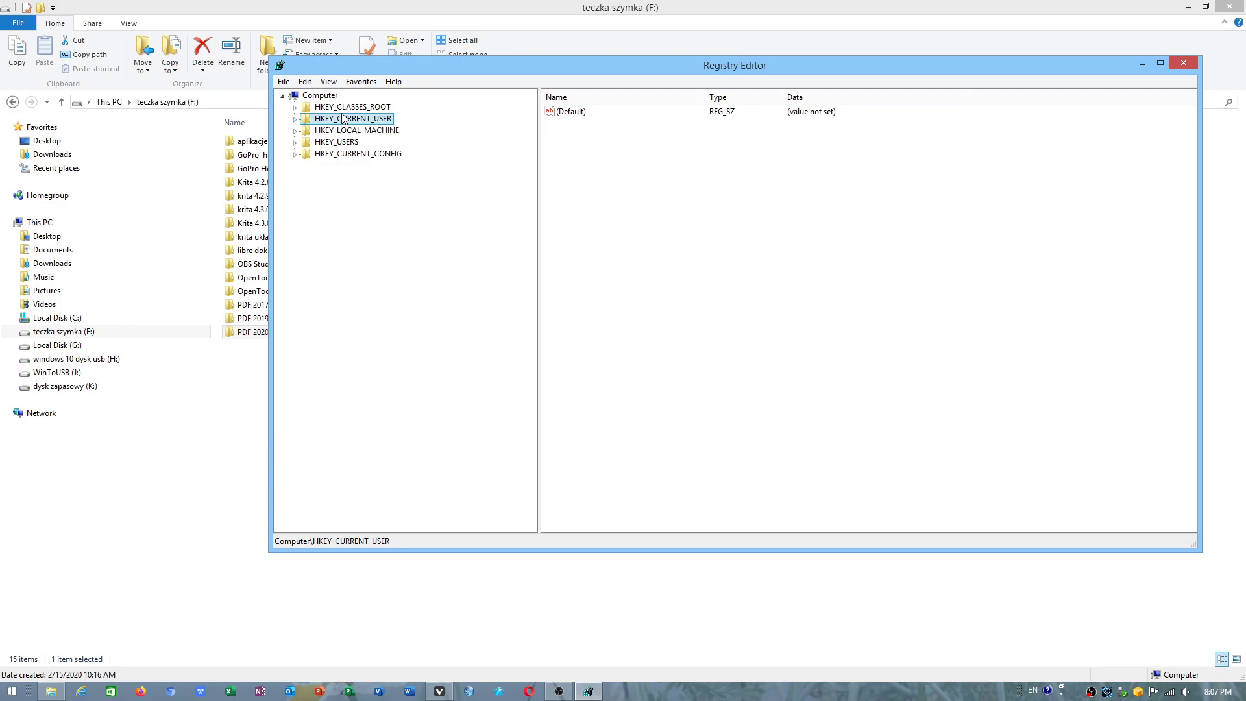
click(350, 107)
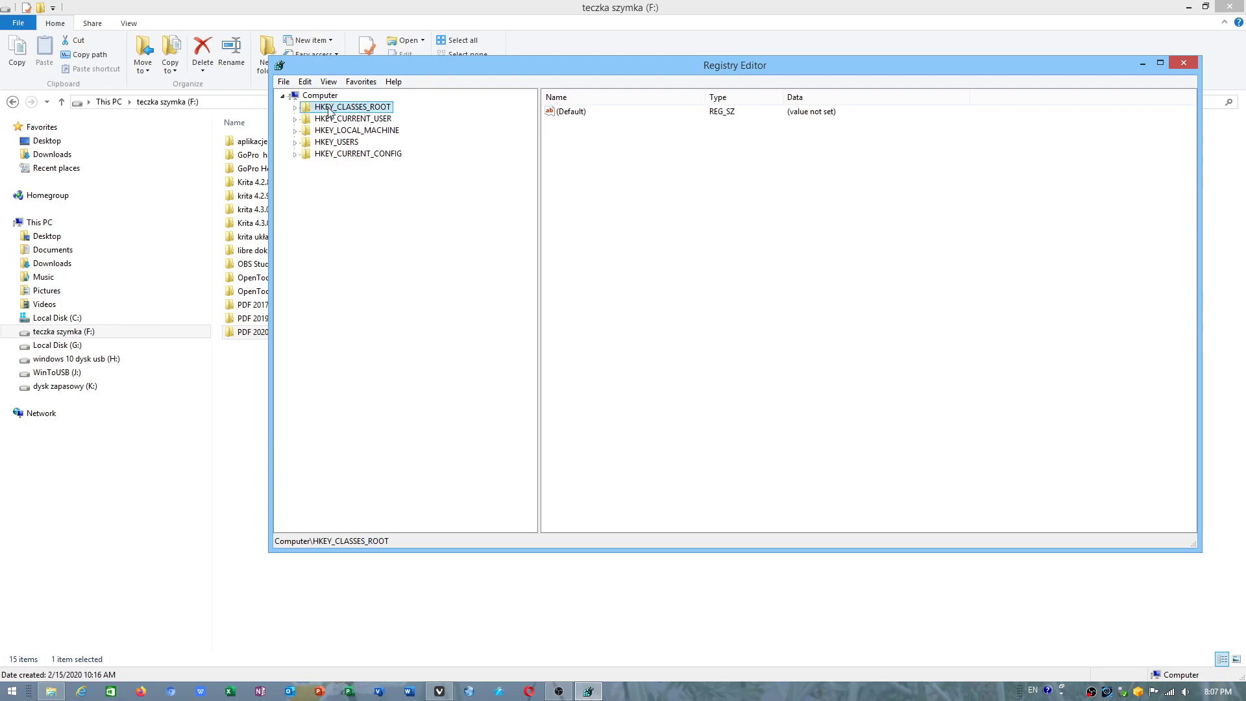
mouse_move(314, 113)
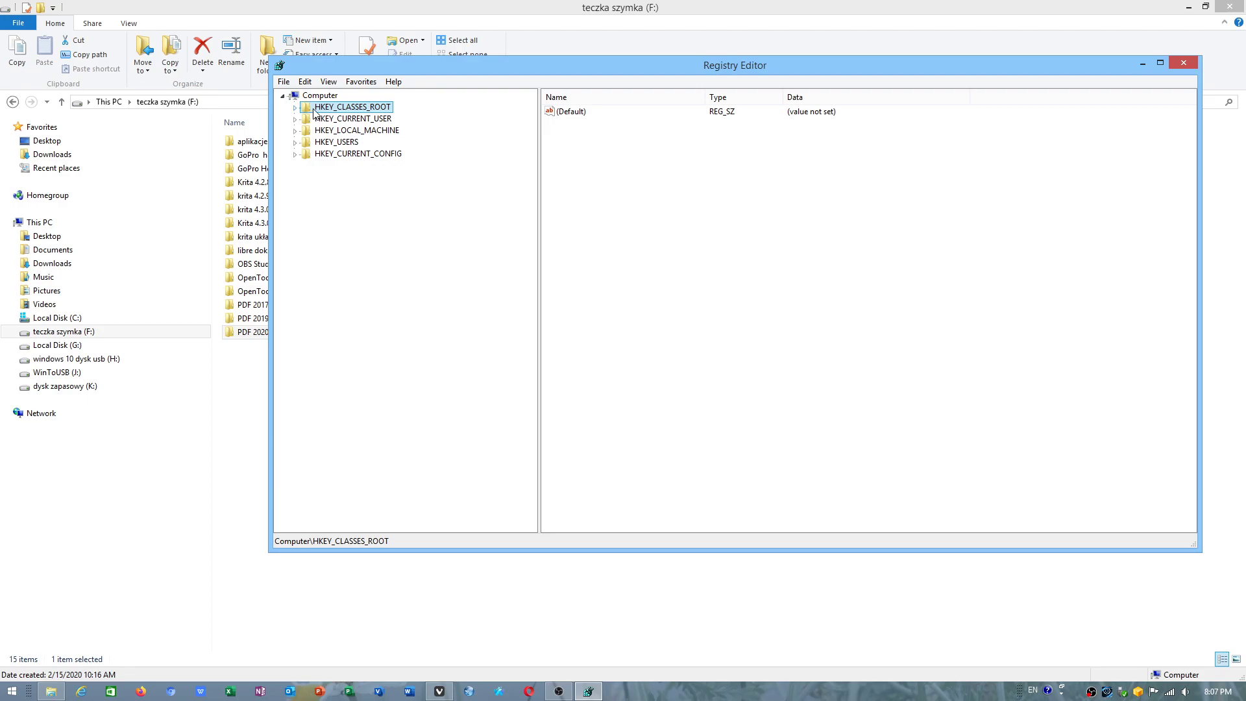
mouse_move(304, 109)
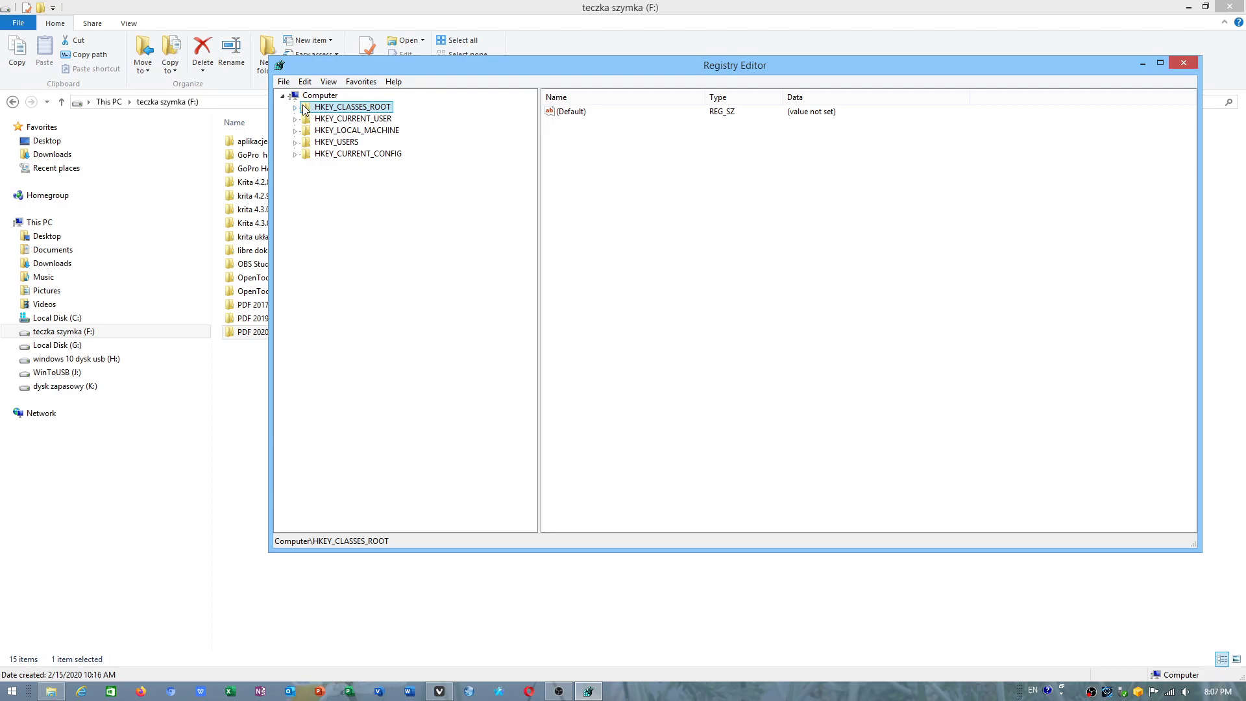
Go to HKEY_CLASSES_ROOT\*\ShellEx\ContextMenuHandlers\Adobe.Acrobat.ContextMenu and select its (Default) value
click(294, 107)
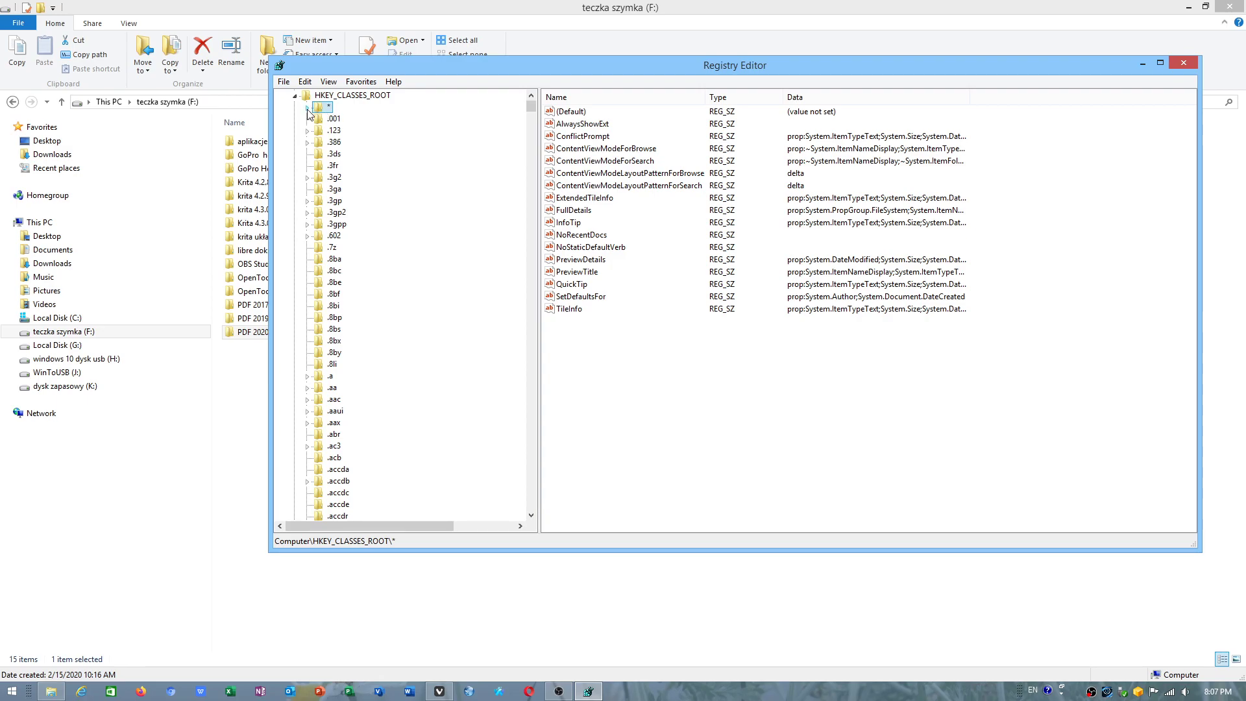
click(308, 108)
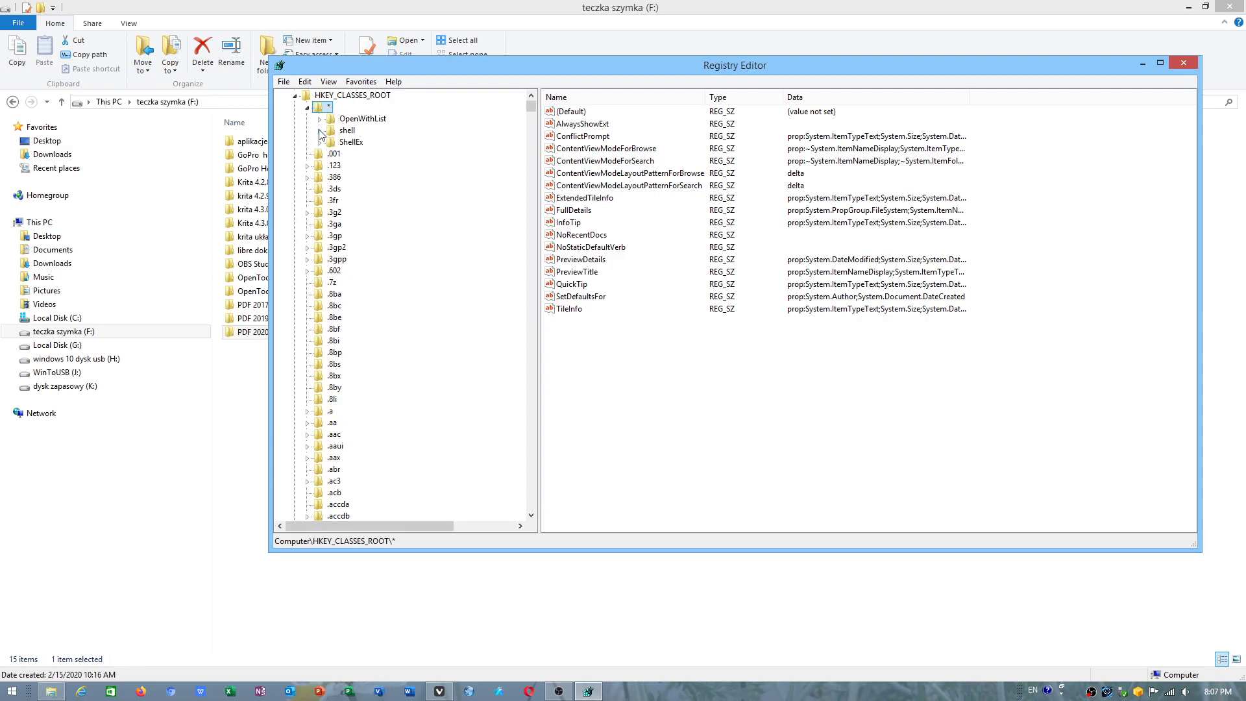
click(350, 143)
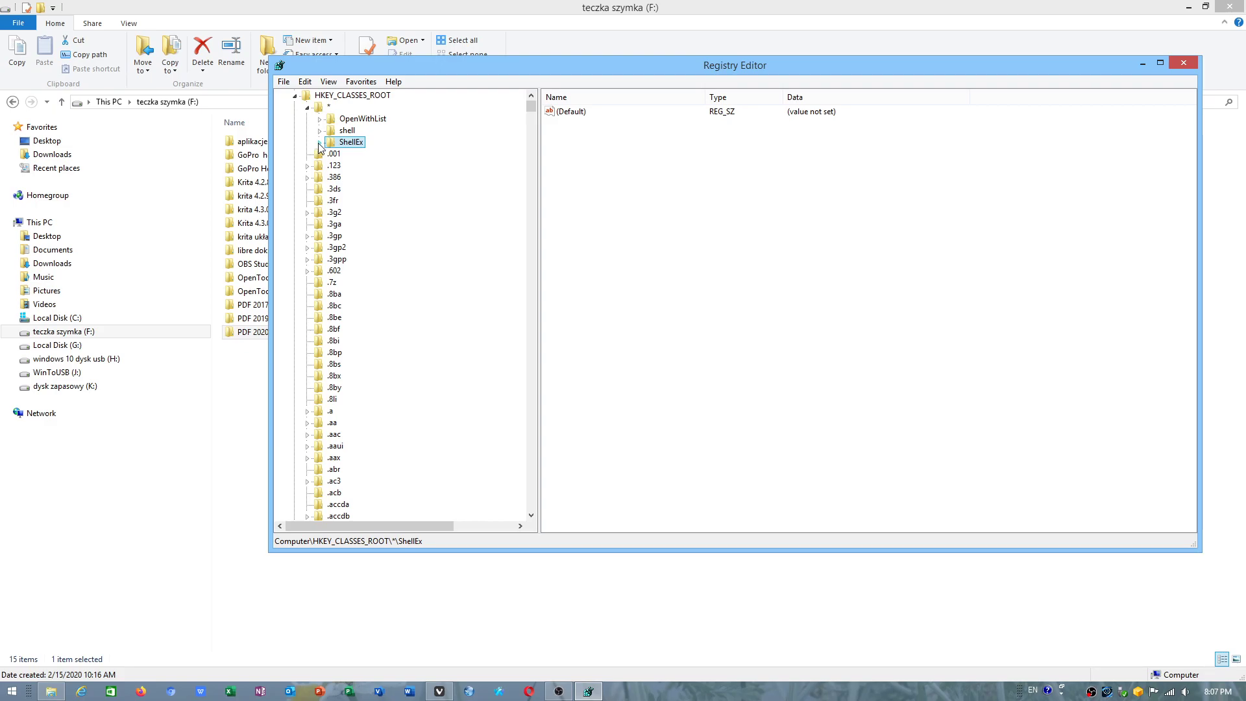
click(321, 144)
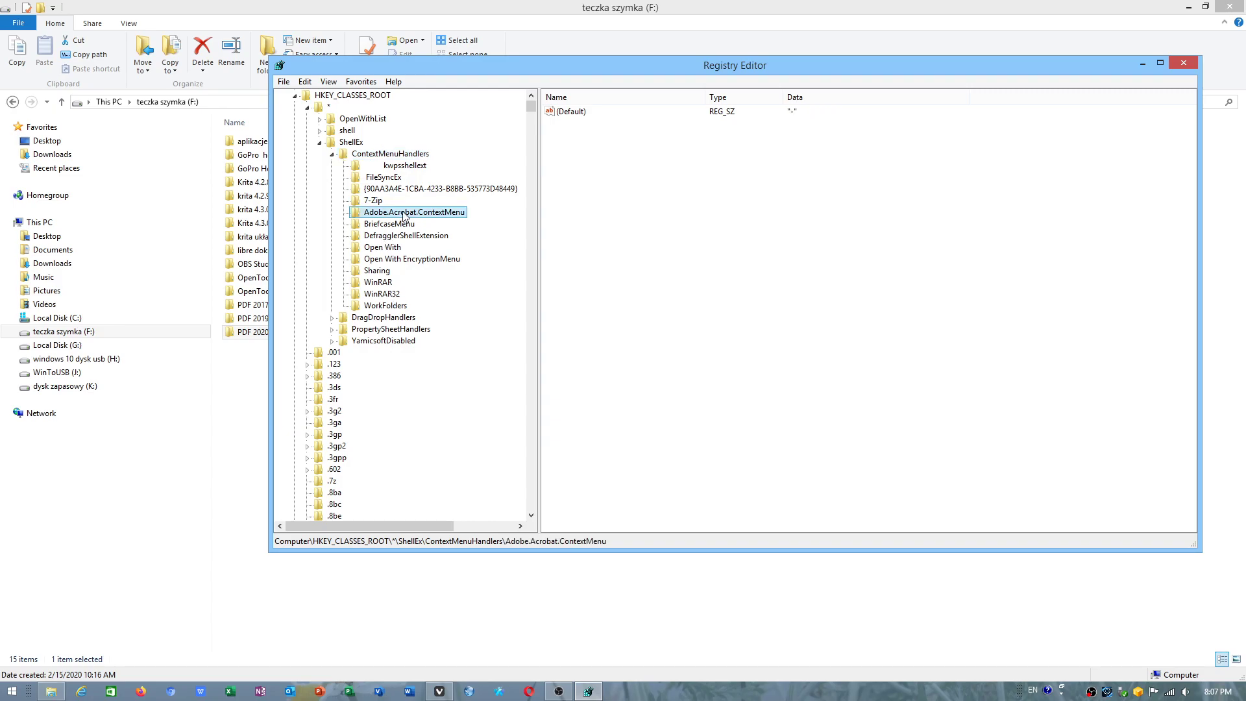
mouse_move(434, 221)
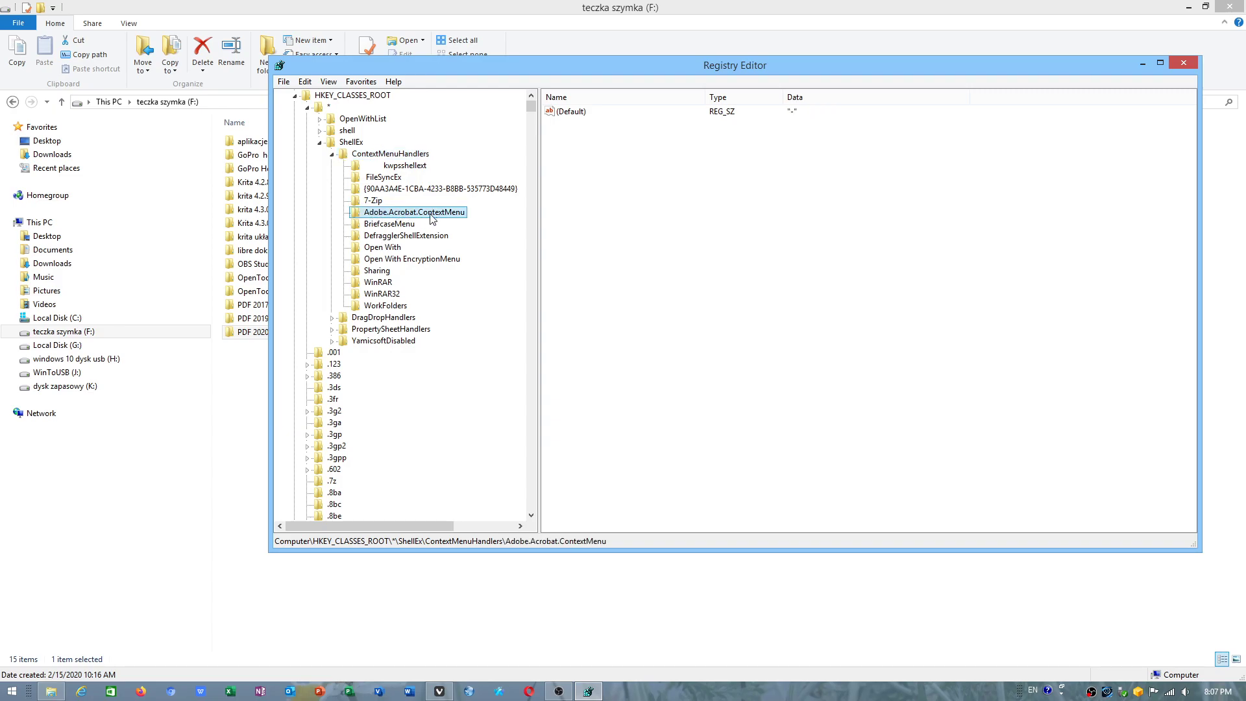
click(571, 111)
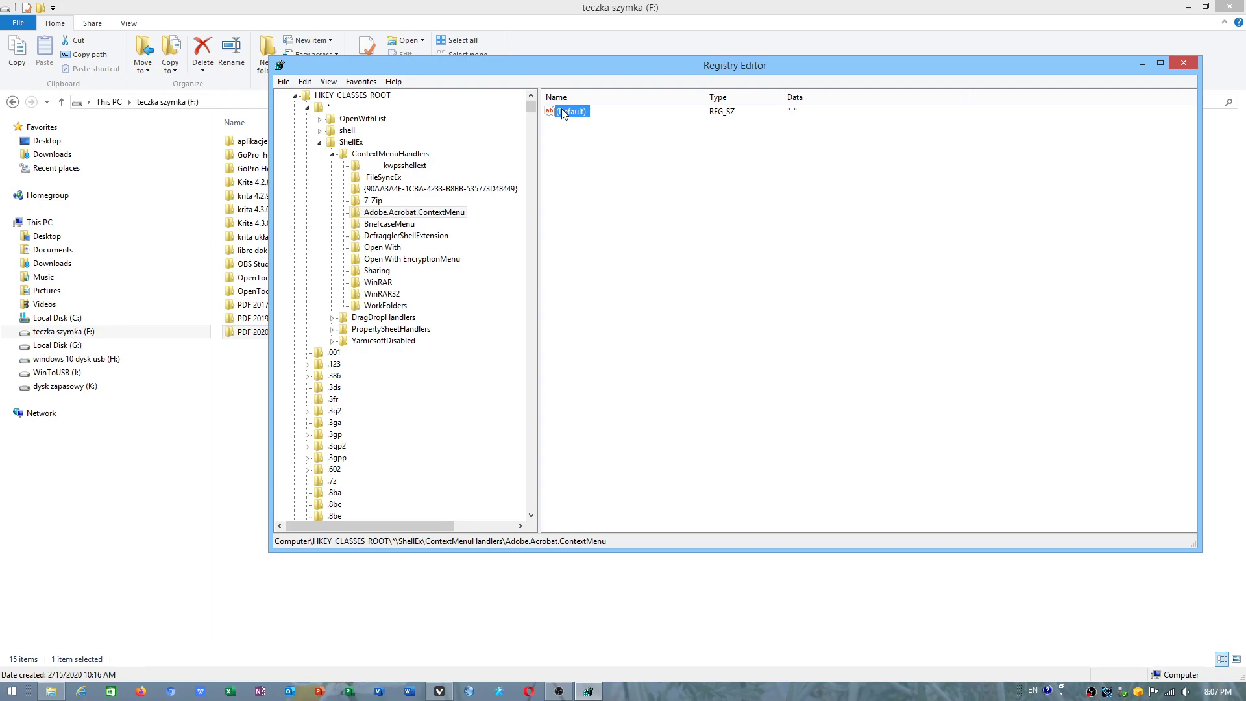
Open the (Default) value for editing, select its data, and search Start for LibreOffice
right_click(568, 112)
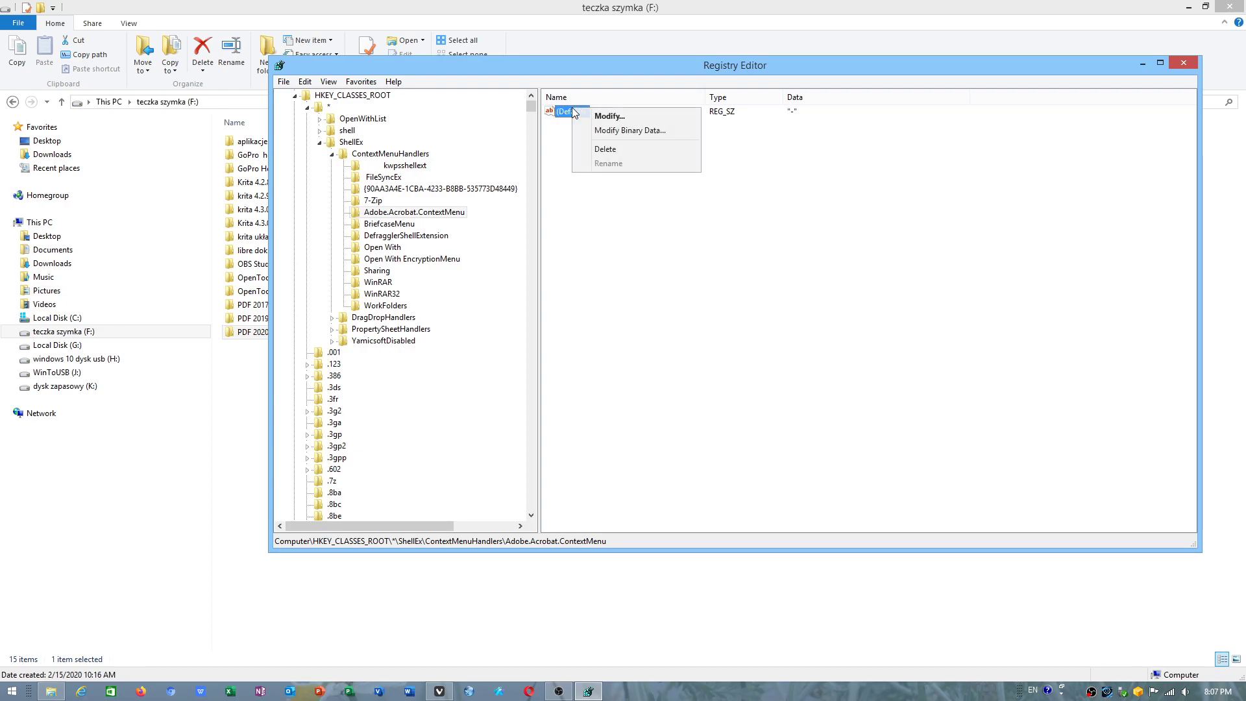
click(609, 115)
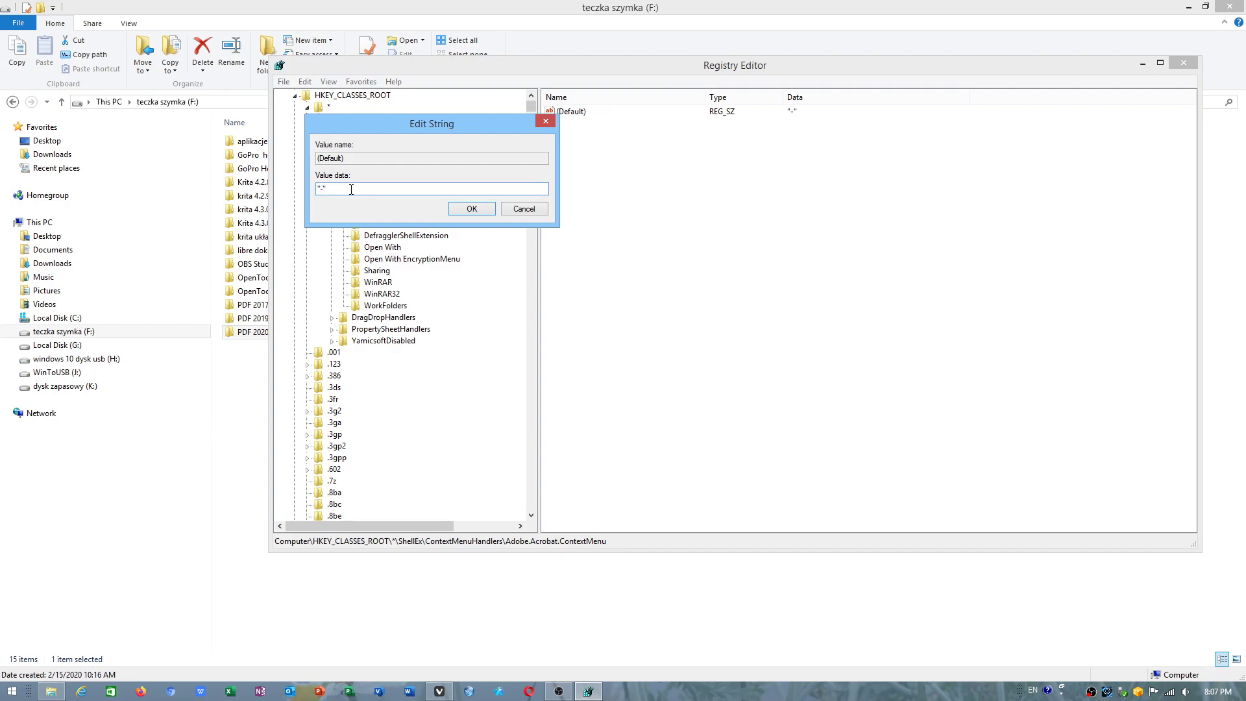
triple_click(363, 189)
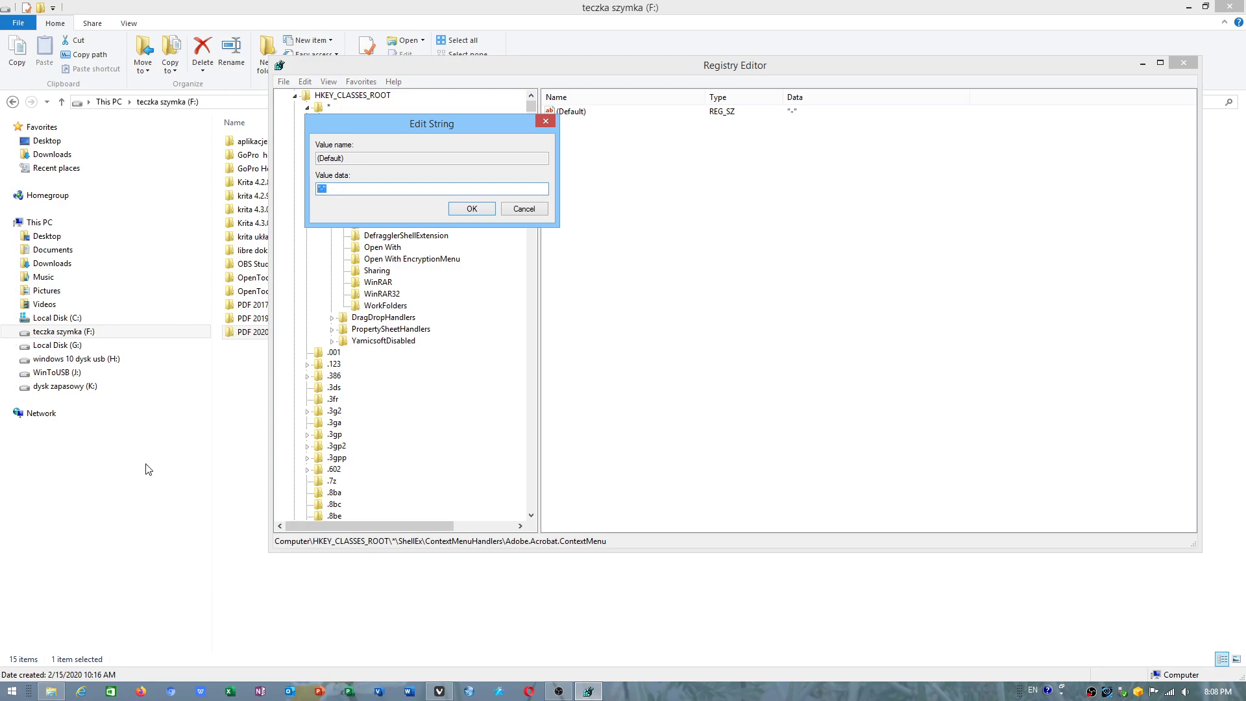
click(9, 691)
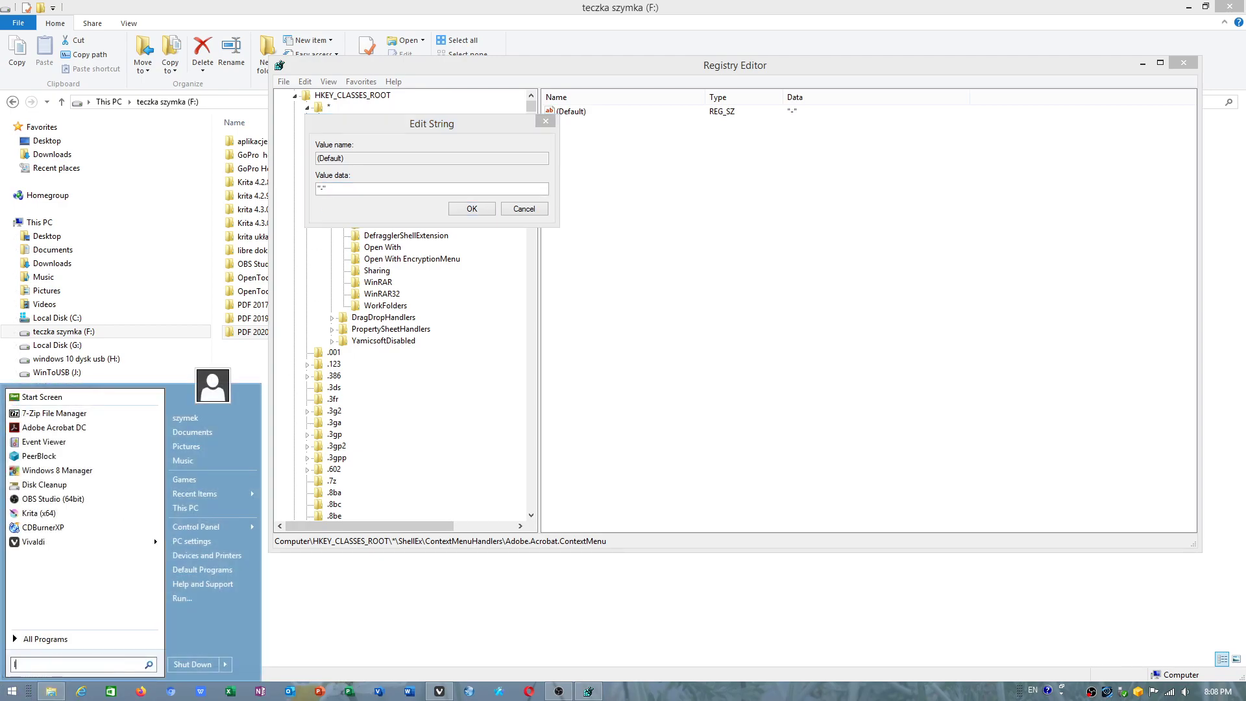
text(libre)
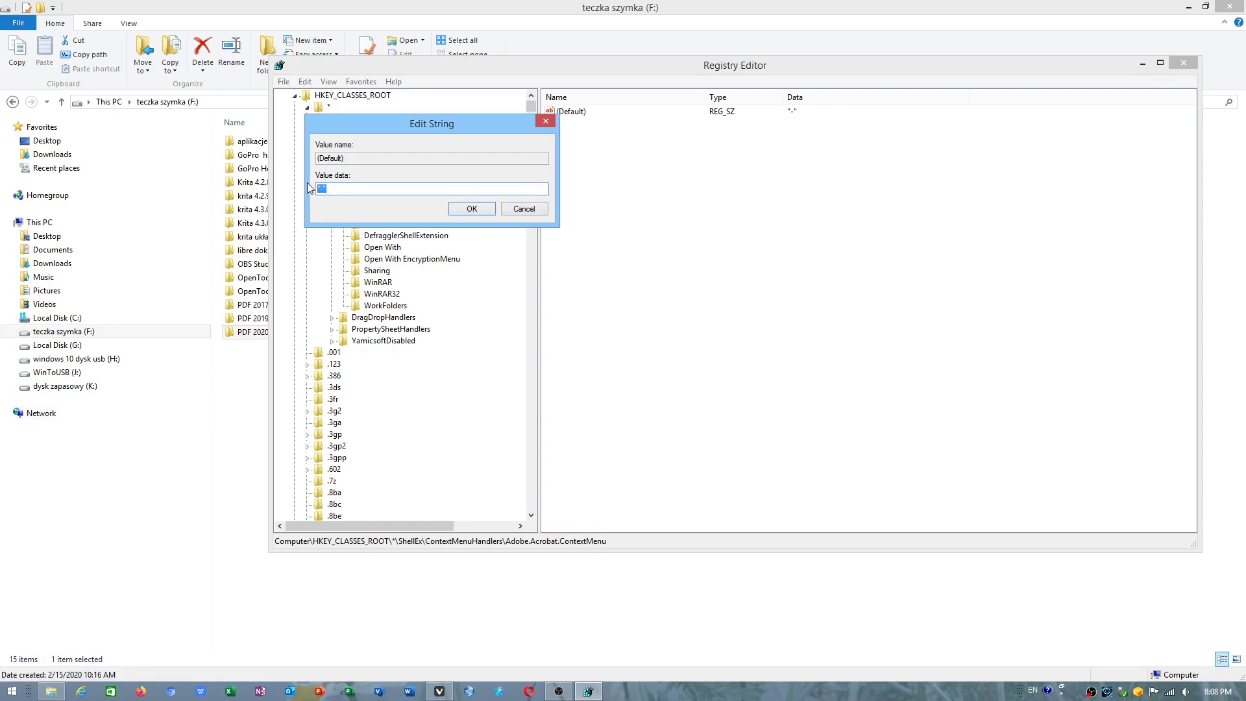
mouse_move(390, 207)
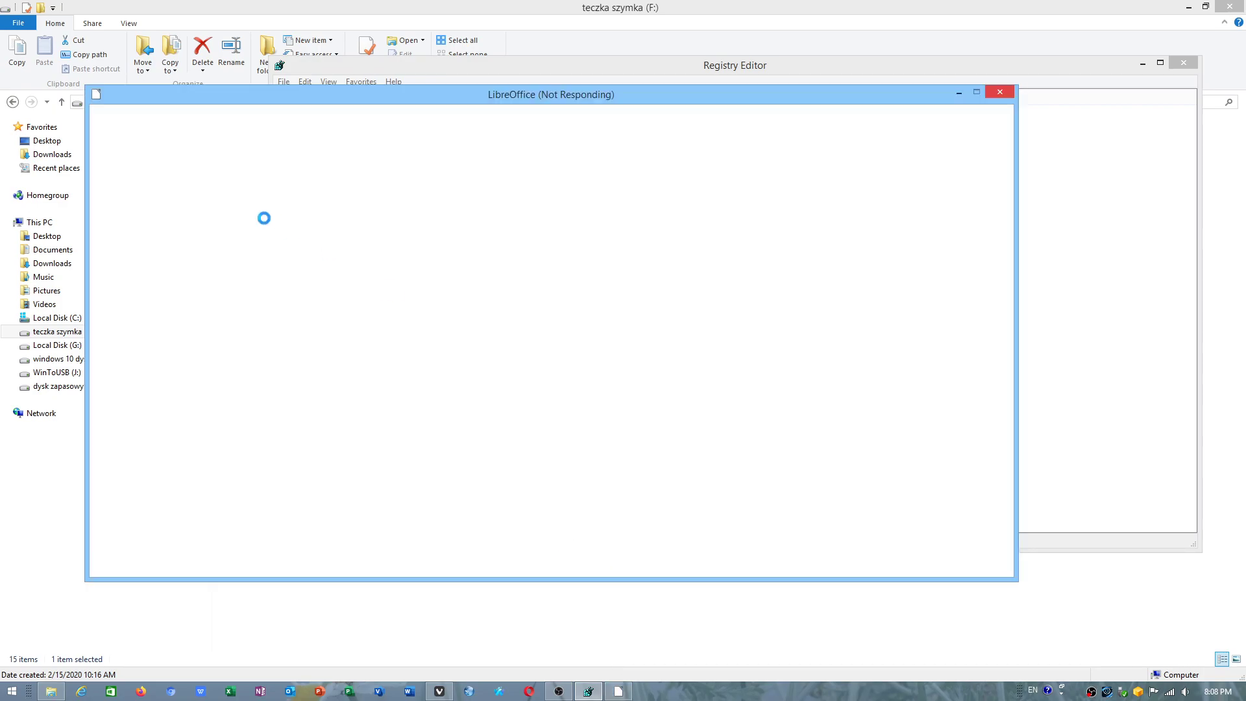
mouse_move(141, 109)
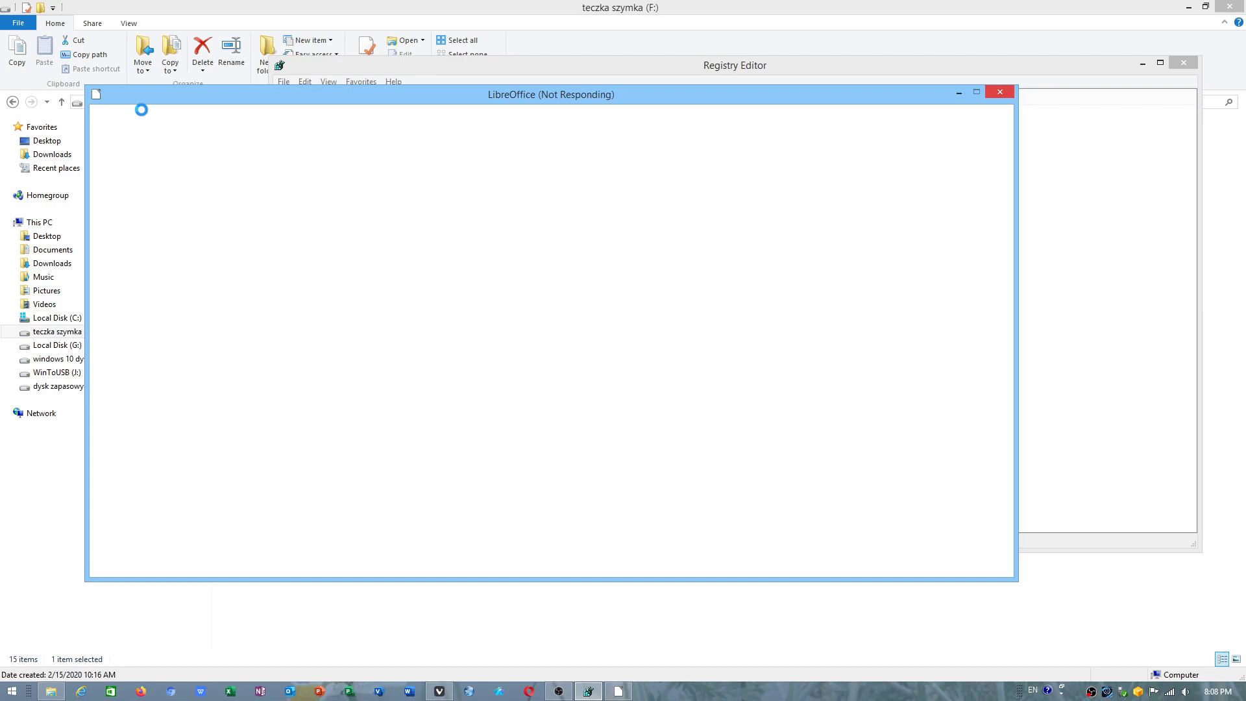
mouse_move(636, 309)
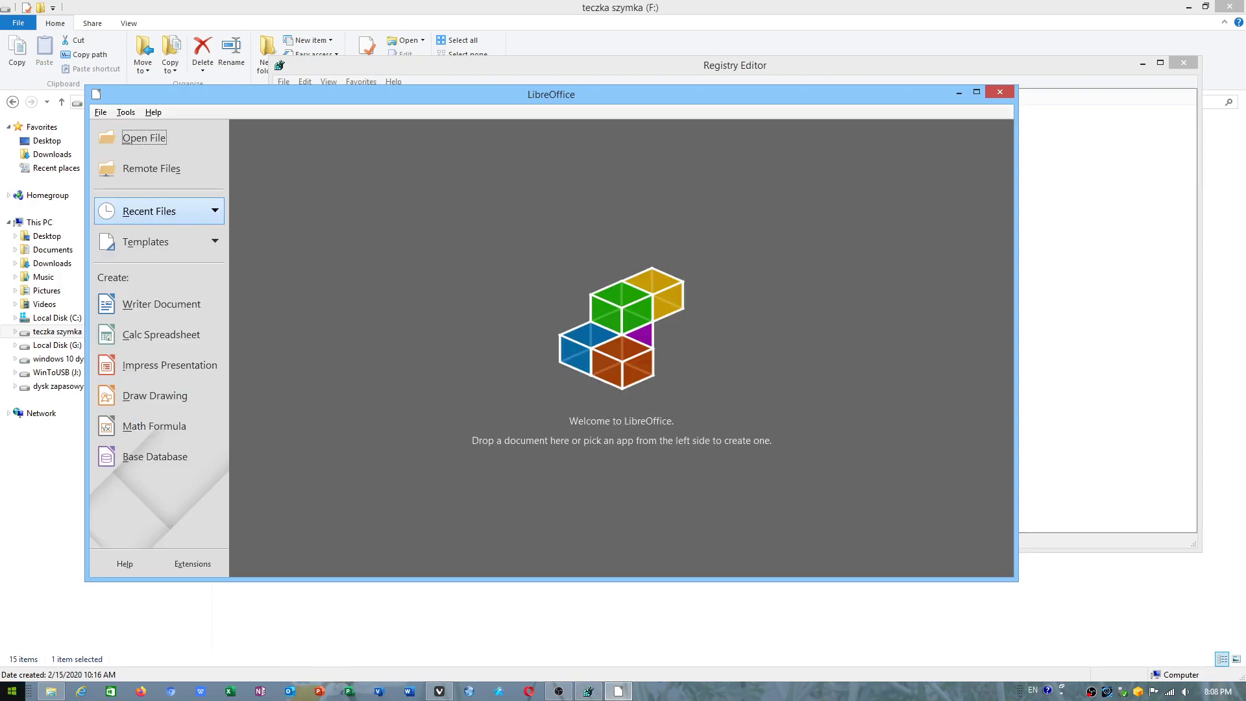
mouse_move(324, 241)
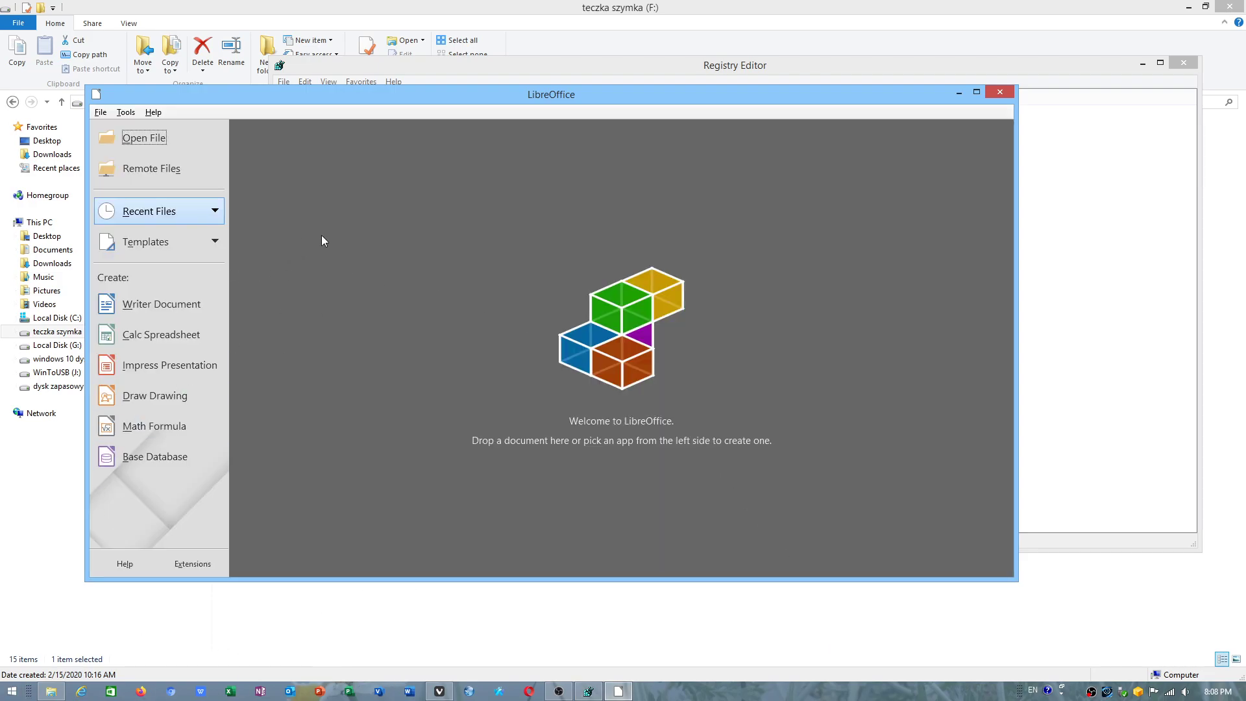
mouse_move(151, 304)
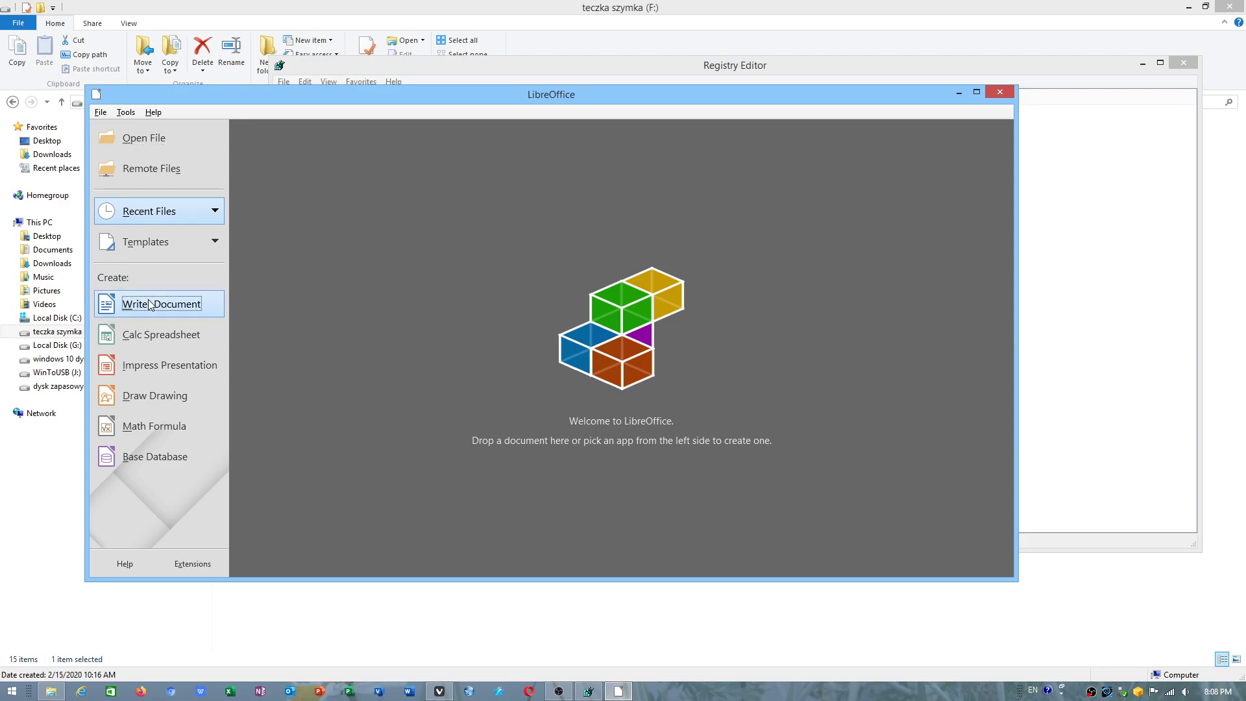
Create a blank Writer document from the LibreOffice Start Center and focus the page
click(161, 304)
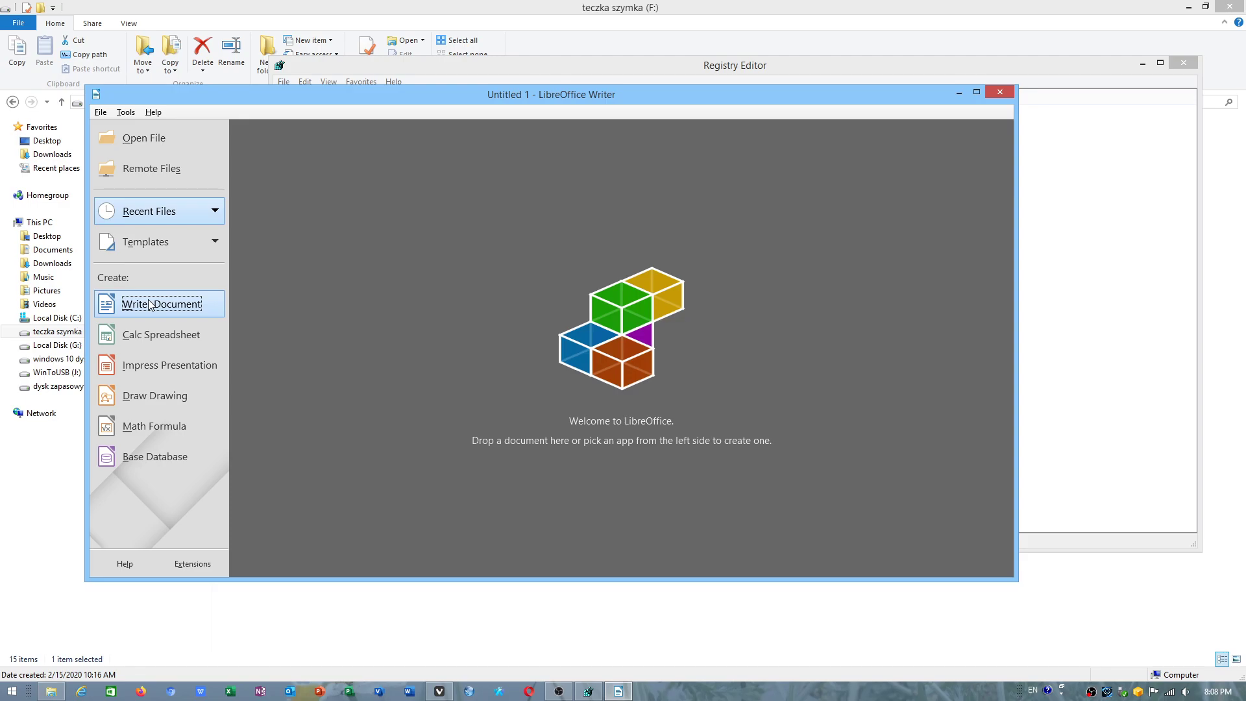
mouse_move(198, 289)
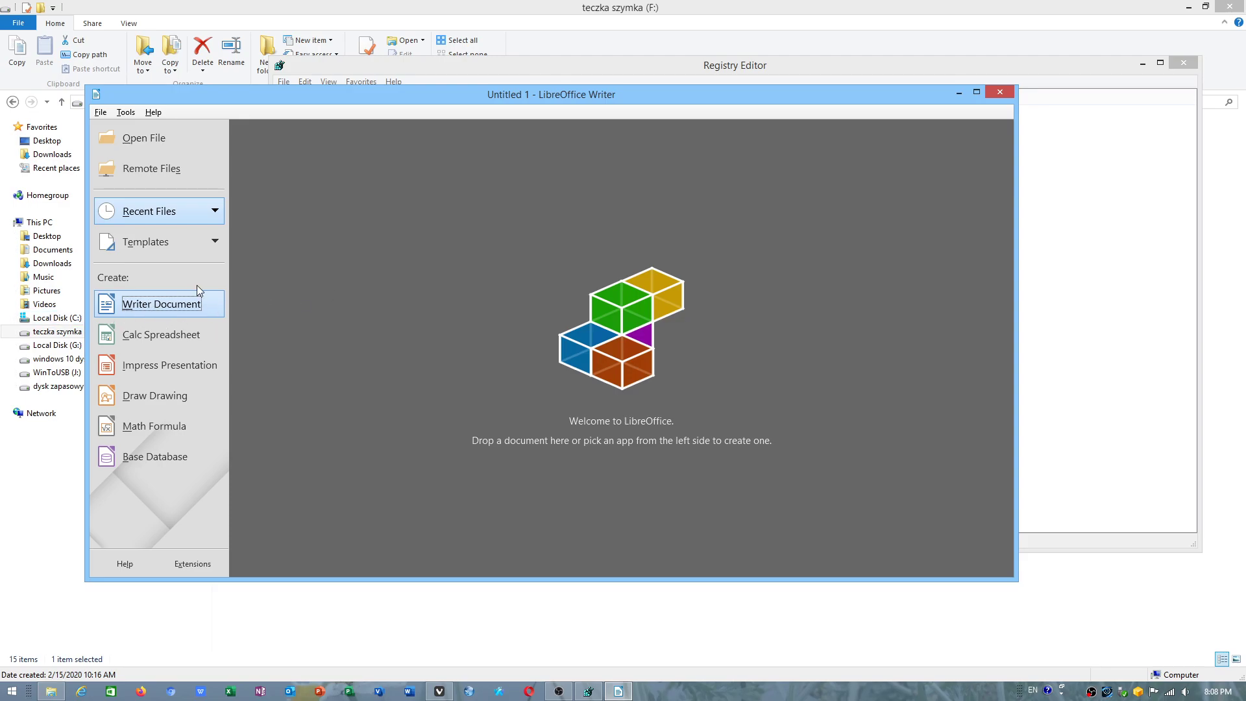
click(161, 304)
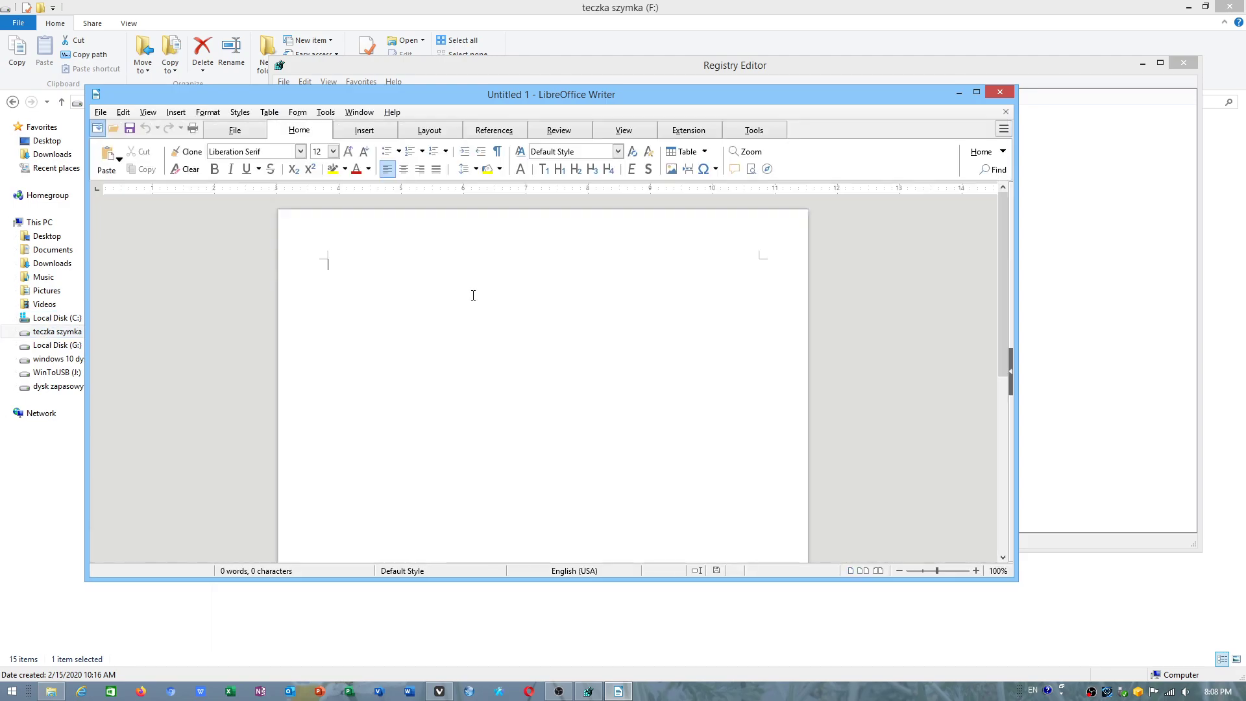
Paste the copied quoted dash onto the Writer page, select it, and minimize Writer
right_click(473, 295)
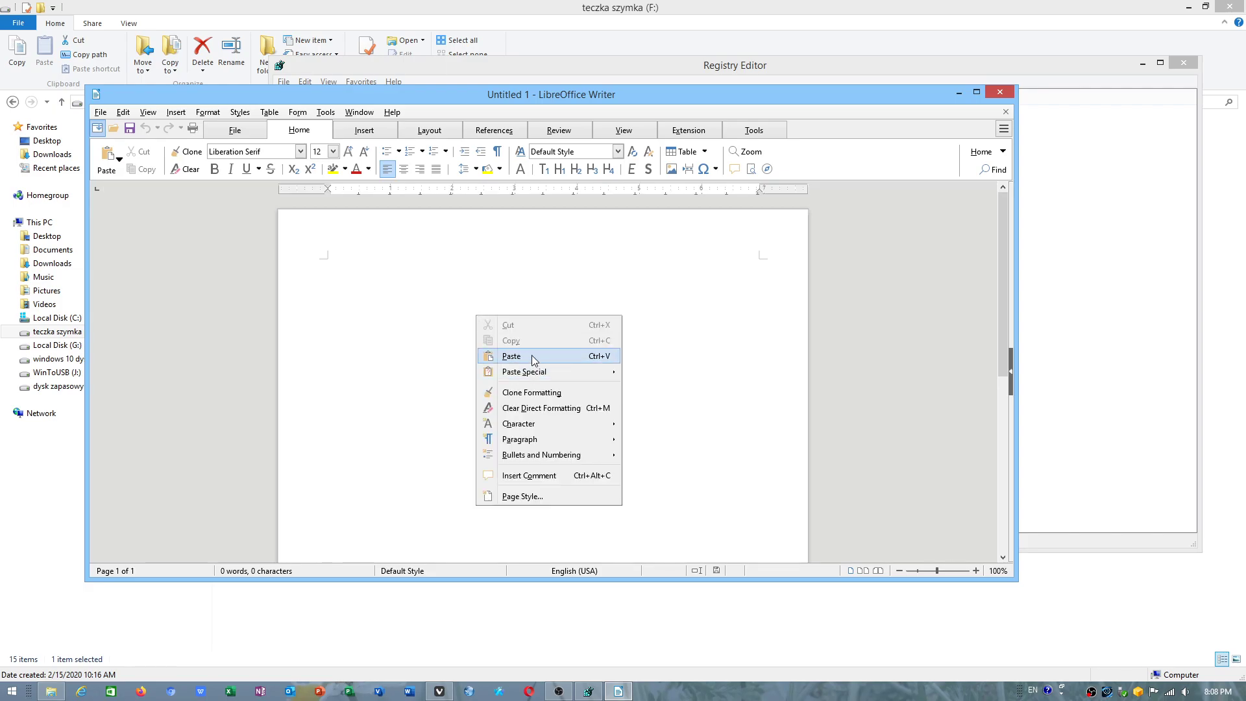
click(512, 355)
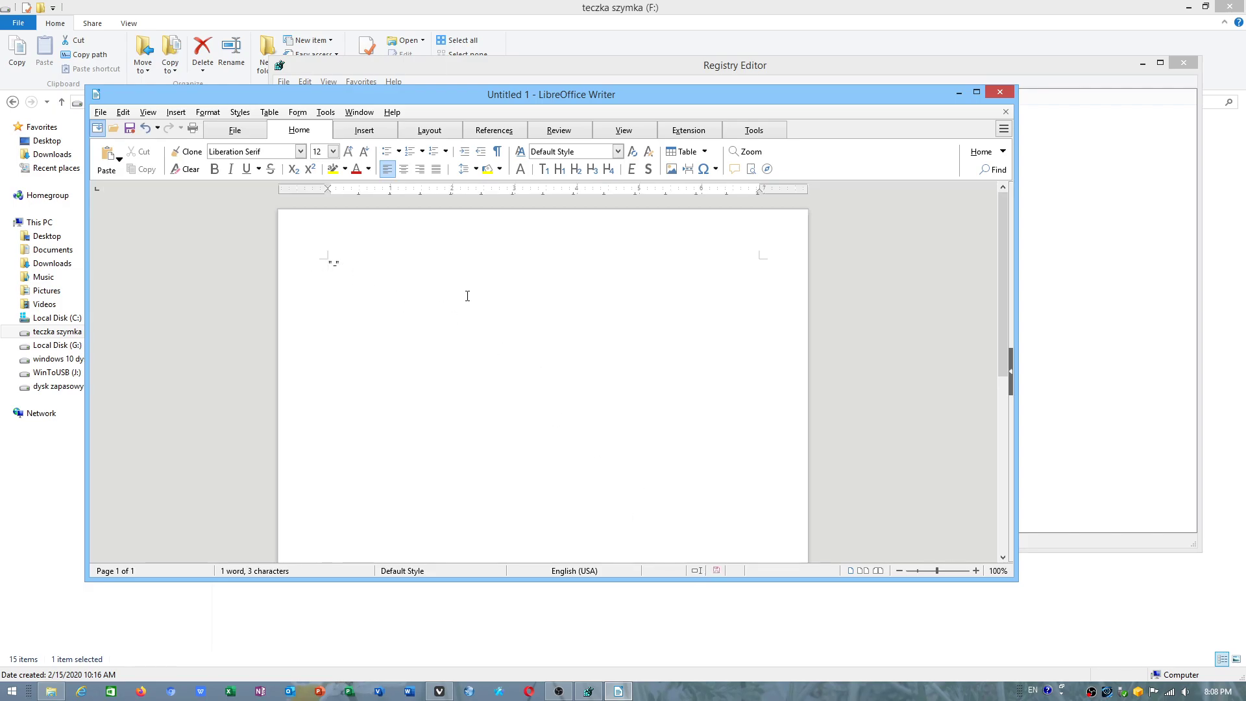
drag(938, 571, 948, 570)
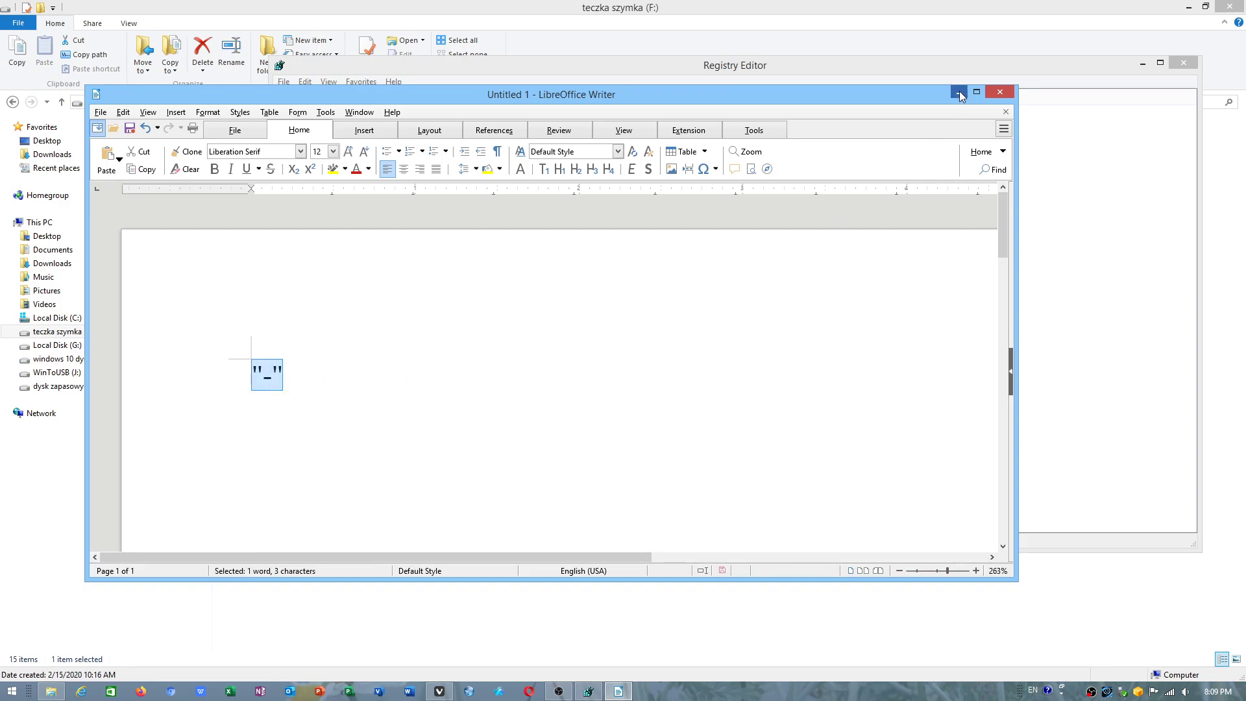
click(958, 91)
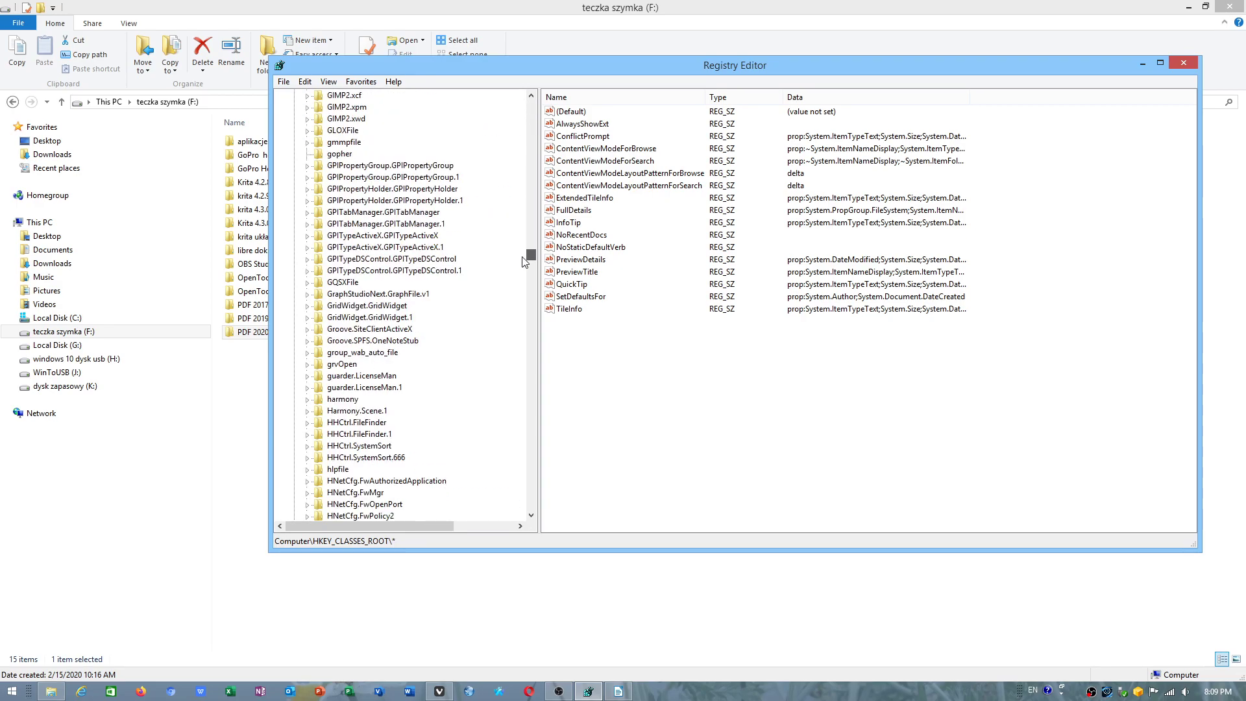
Go to HKEY_CLASSES_ROOT\Folder\shellex\ContextMenuHandlers\Adobe.Acrobat.ContextMenu and select its (Default) value
scroll(down, 3)
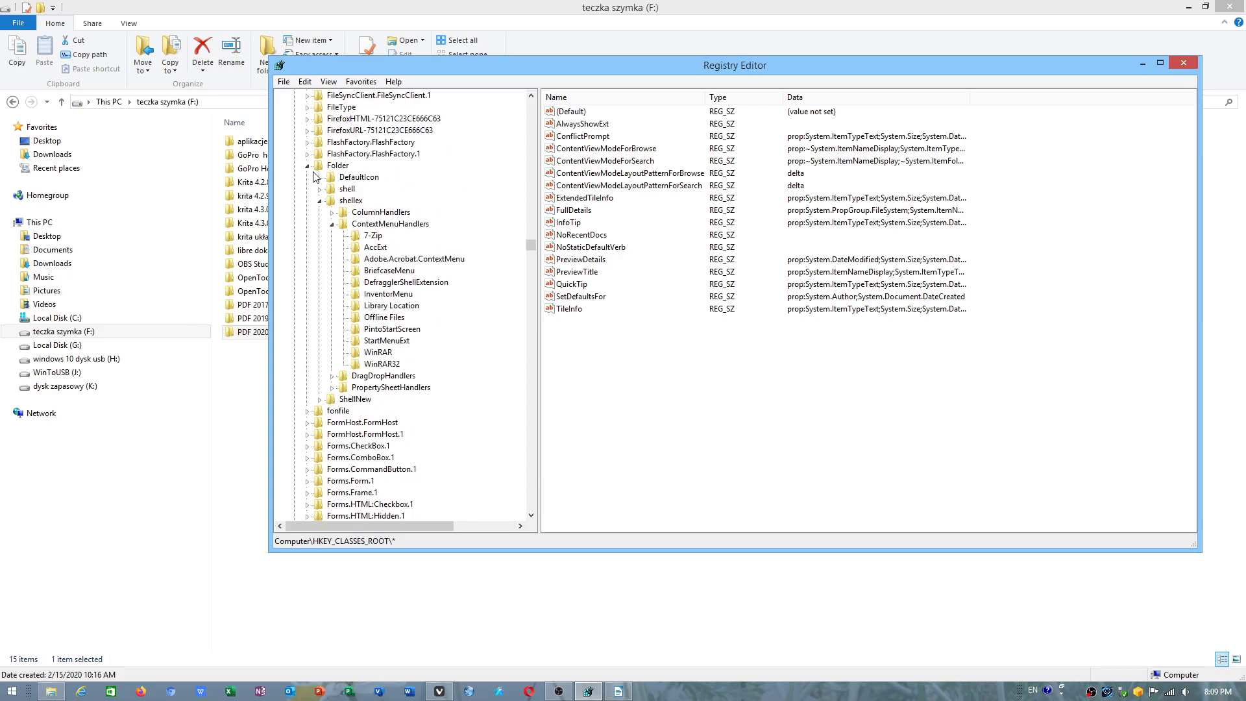
click(337, 166)
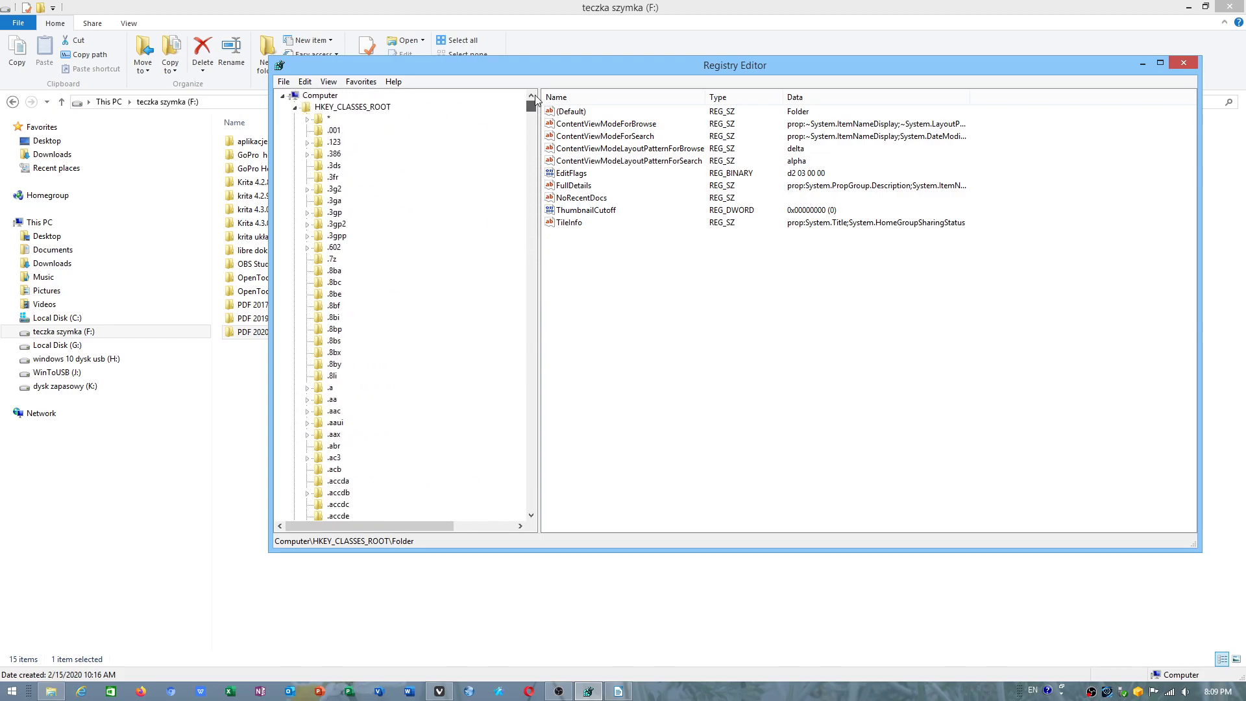
scroll(down, 3)
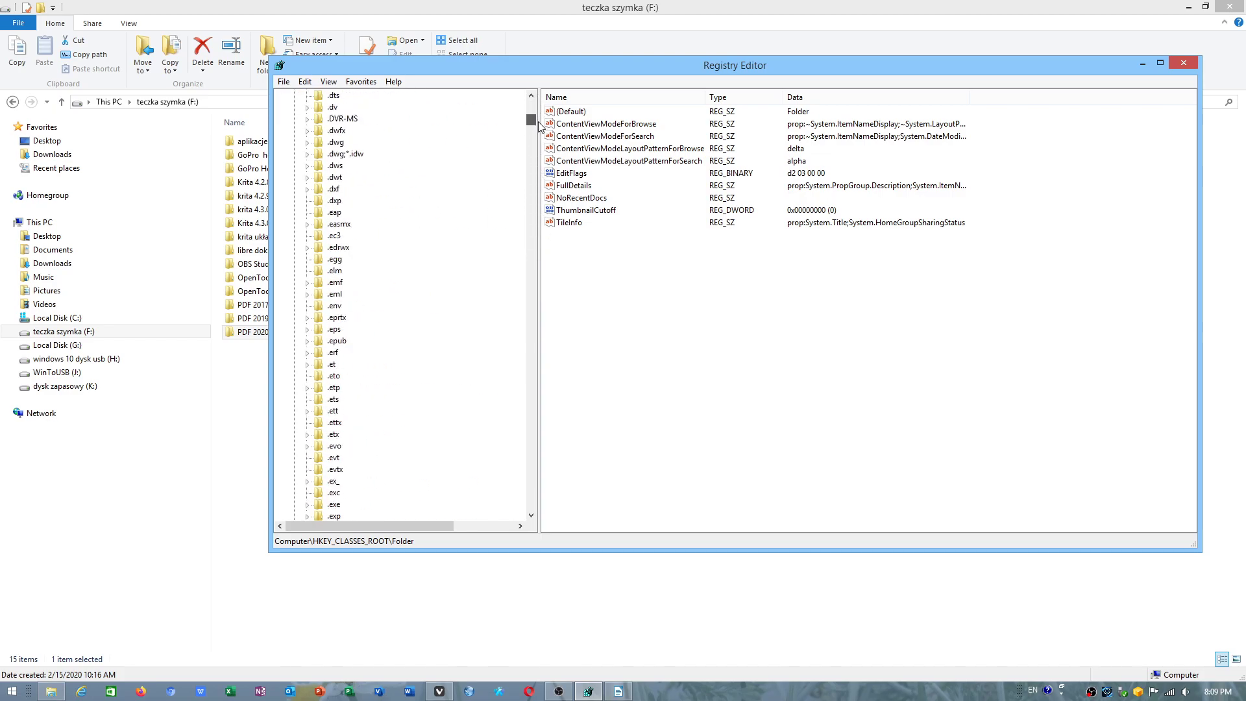
drag(530, 119, 531, 223)
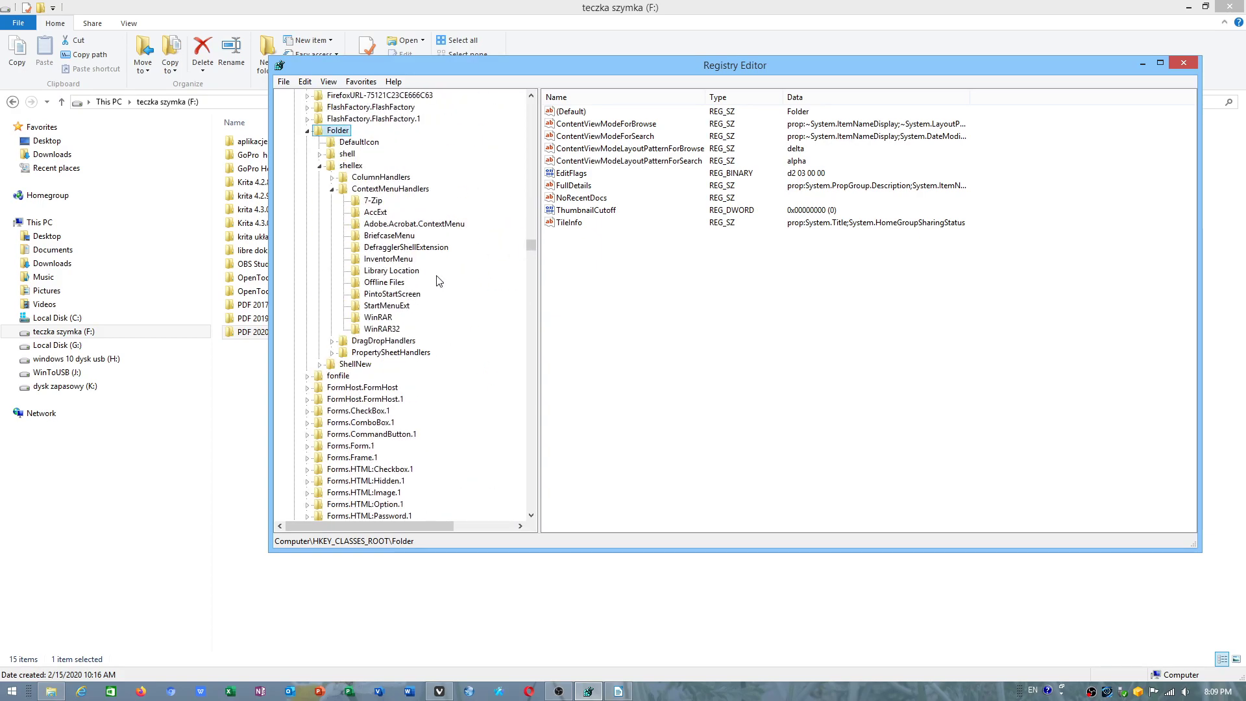
click(350, 236)
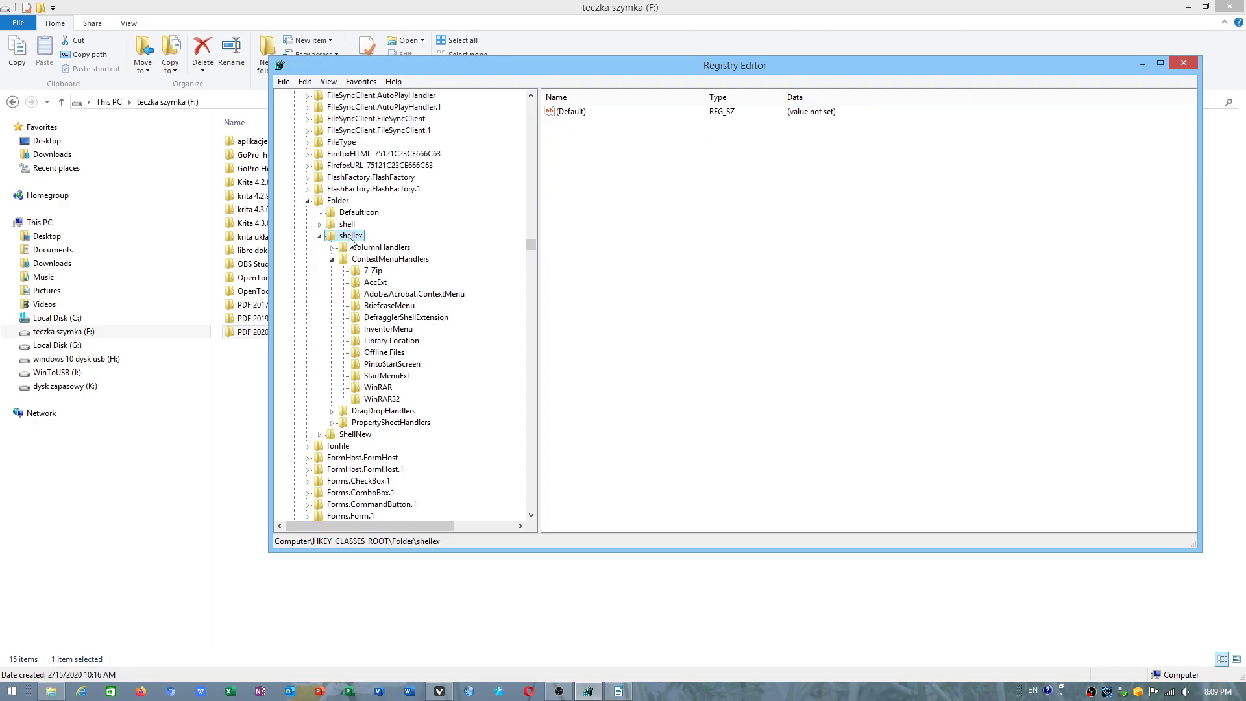
mouse_move(392, 264)
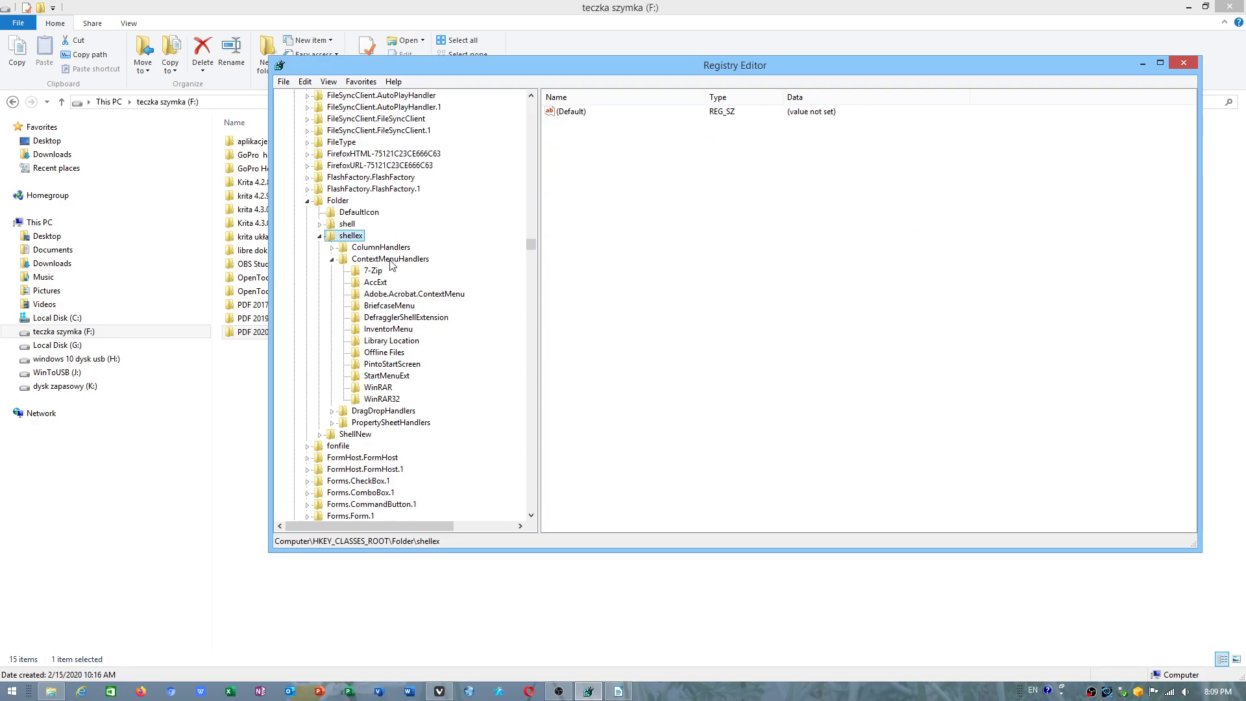
click(389, 259)
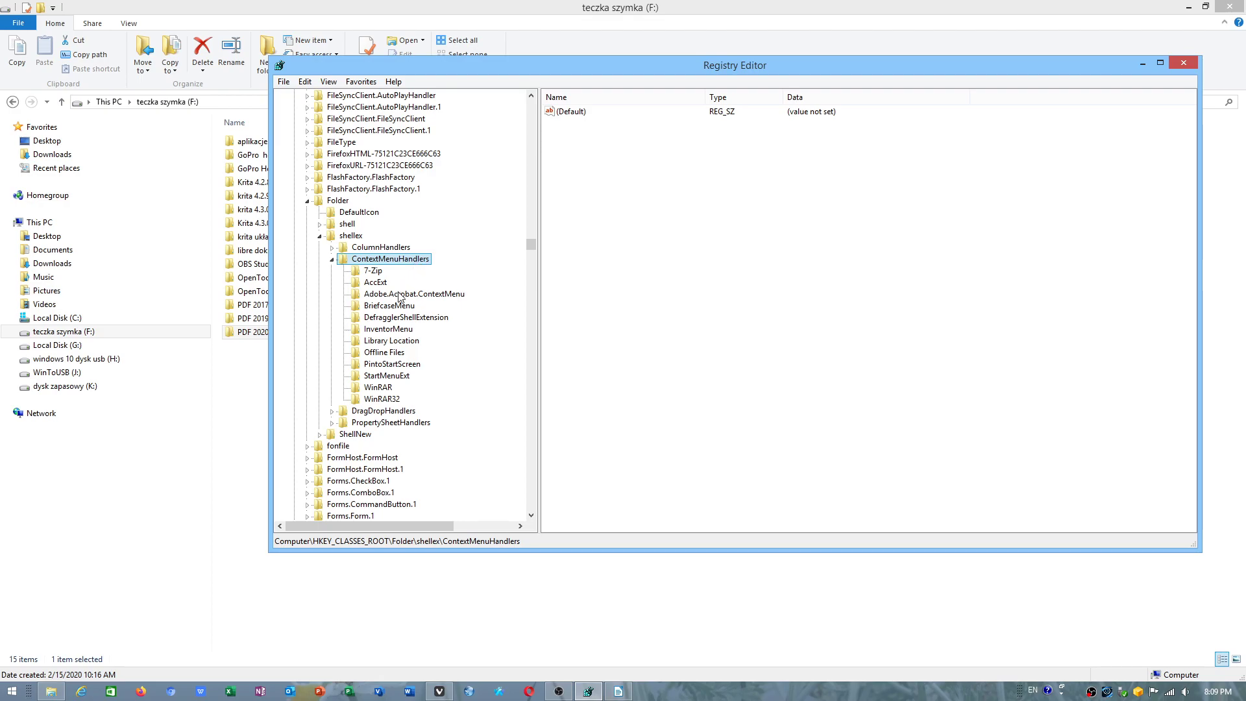
click(413, 293)
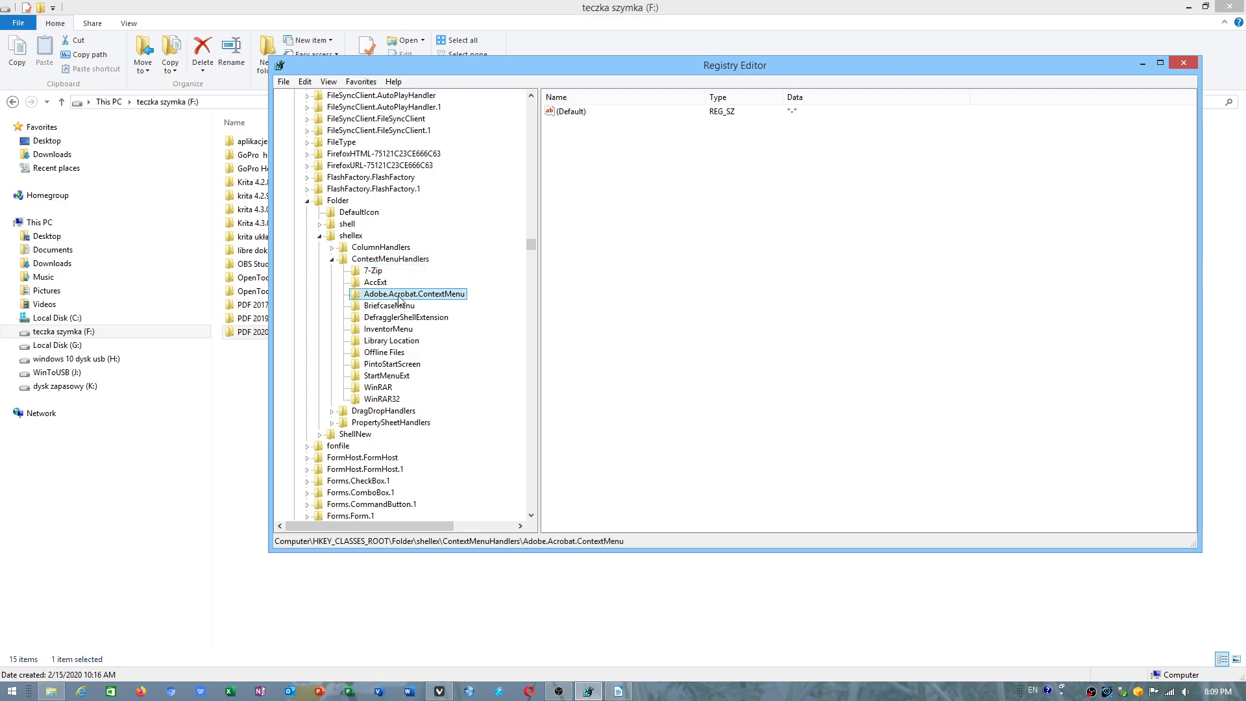
click(566, 111)
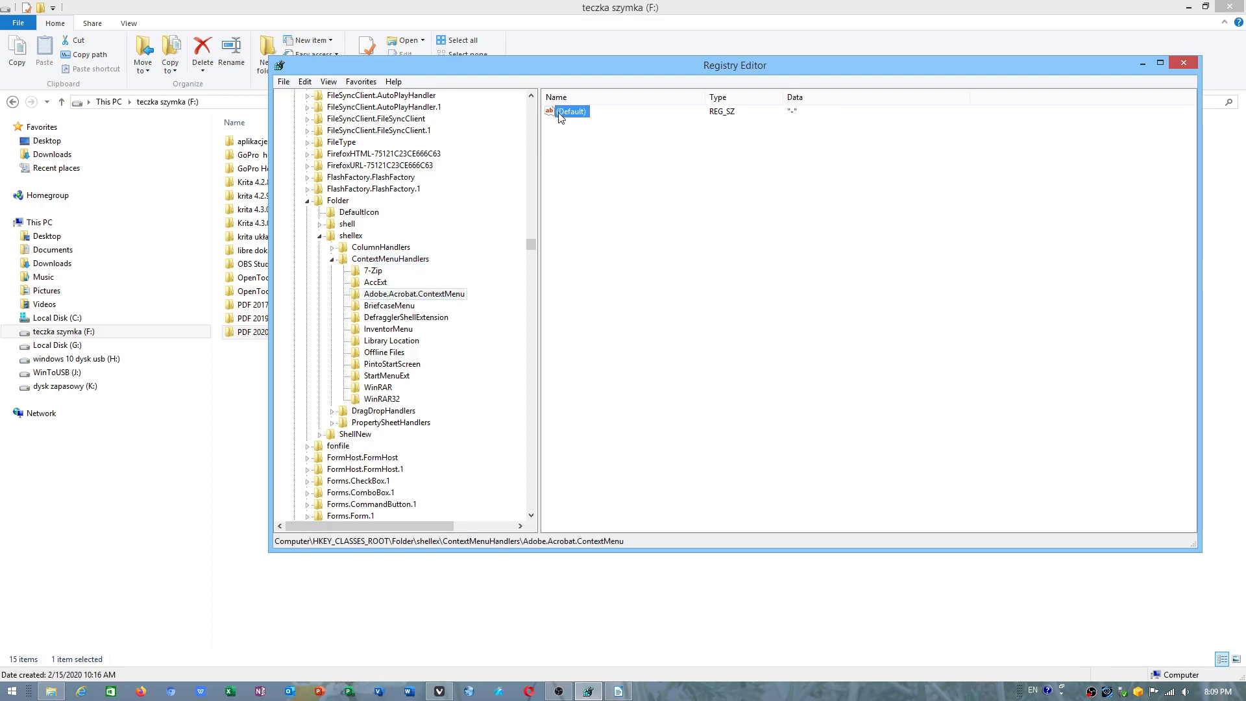
Open the Folder handler's (Default) value for editing
double_click(570, 111)
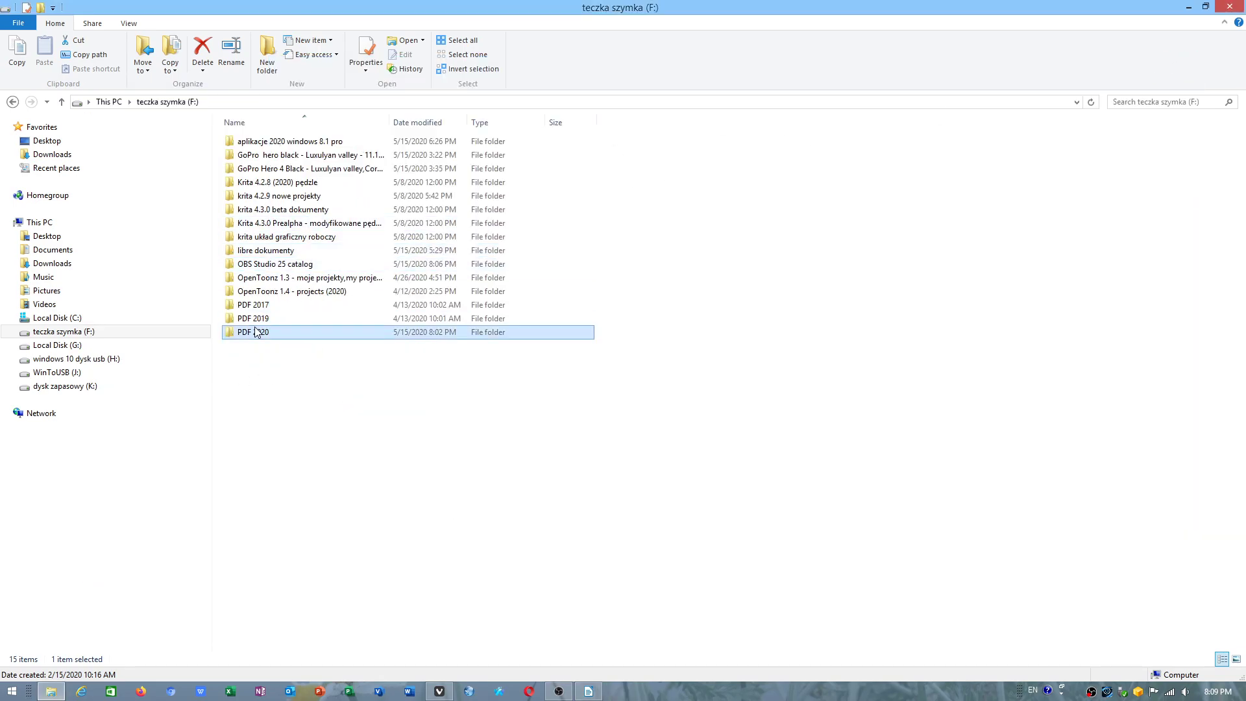
click(364, 52)
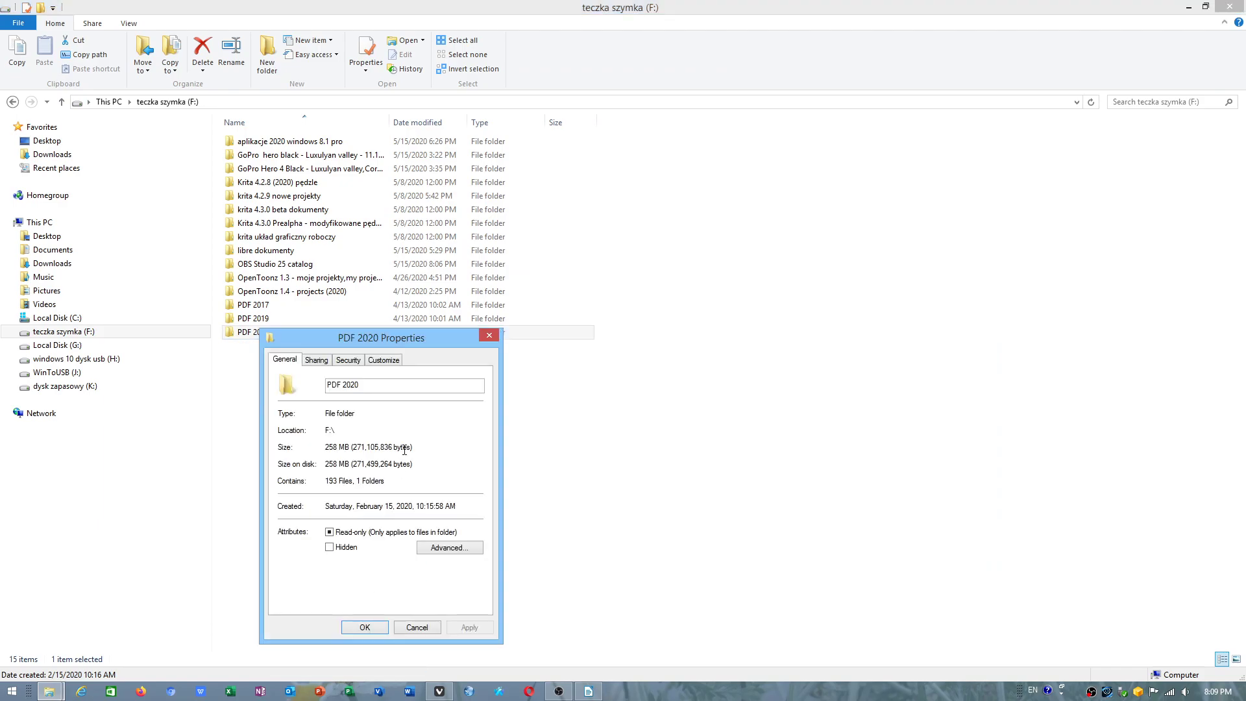
click(365, 627)
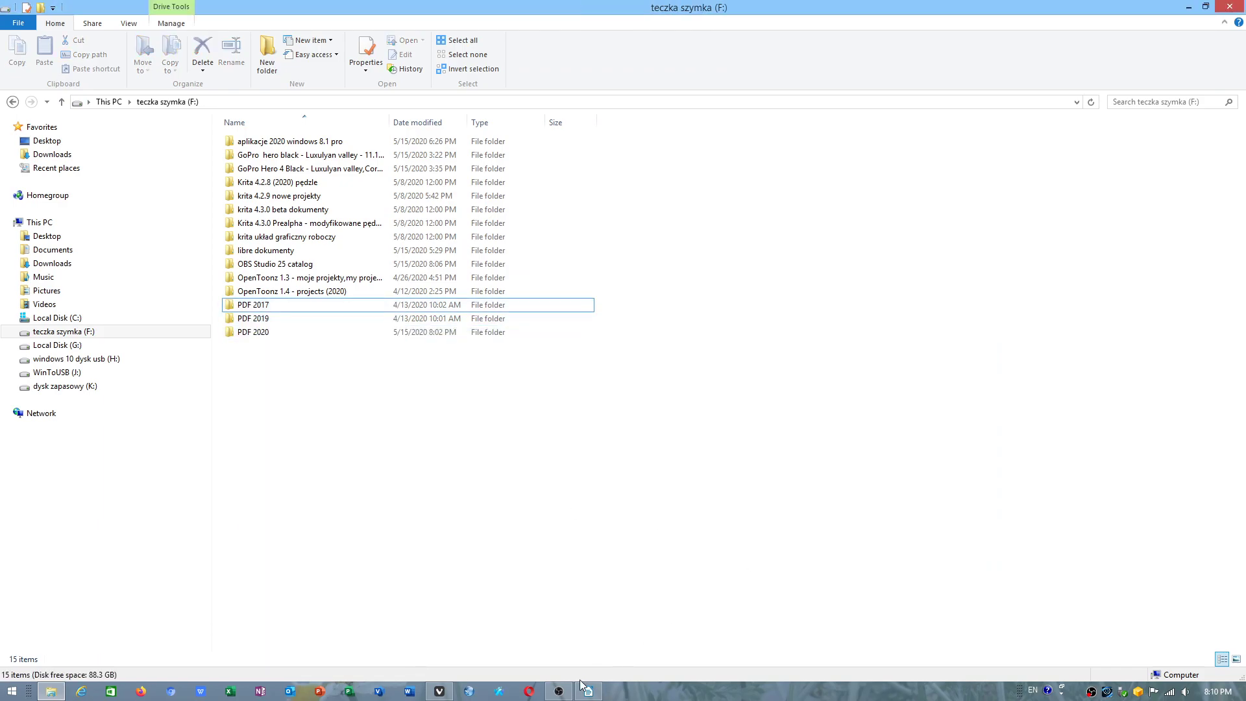
mouse_move(694, 423)
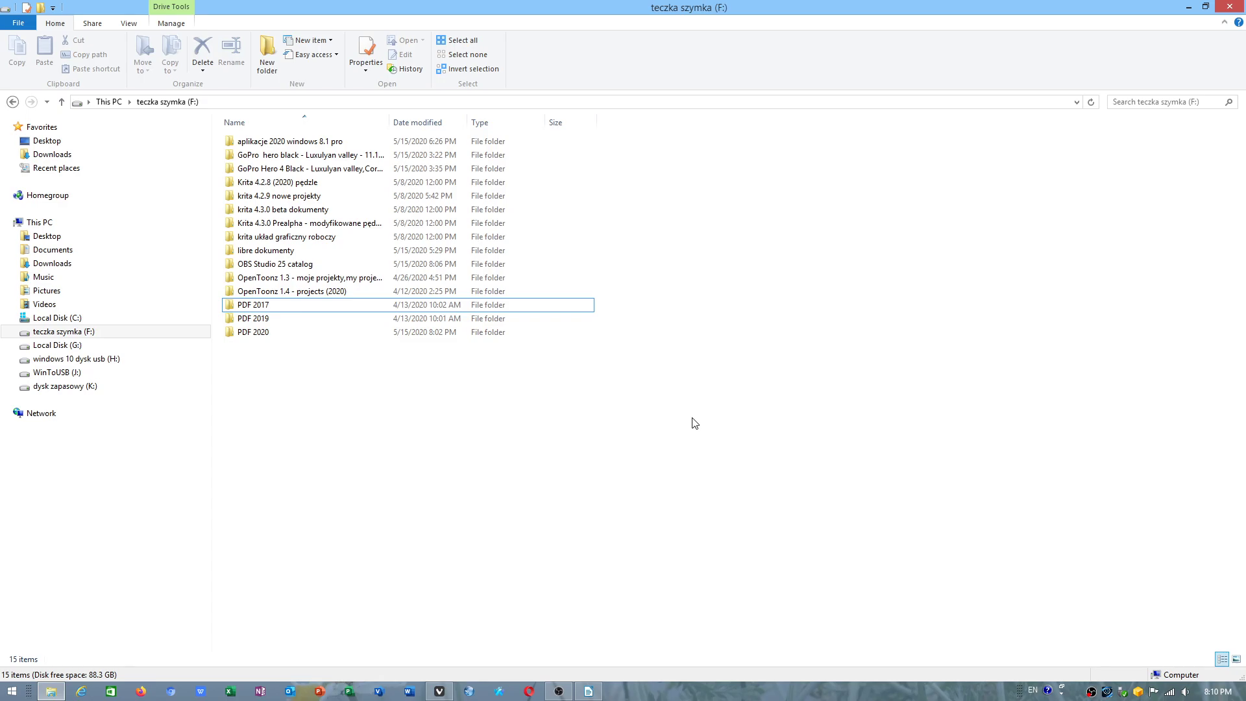